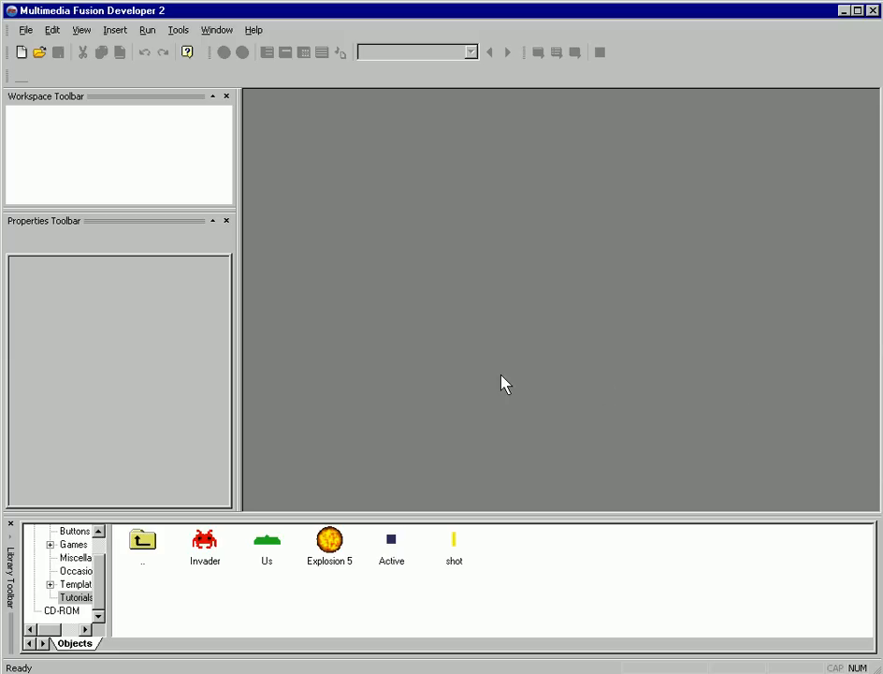
mouse_move(50, 79)
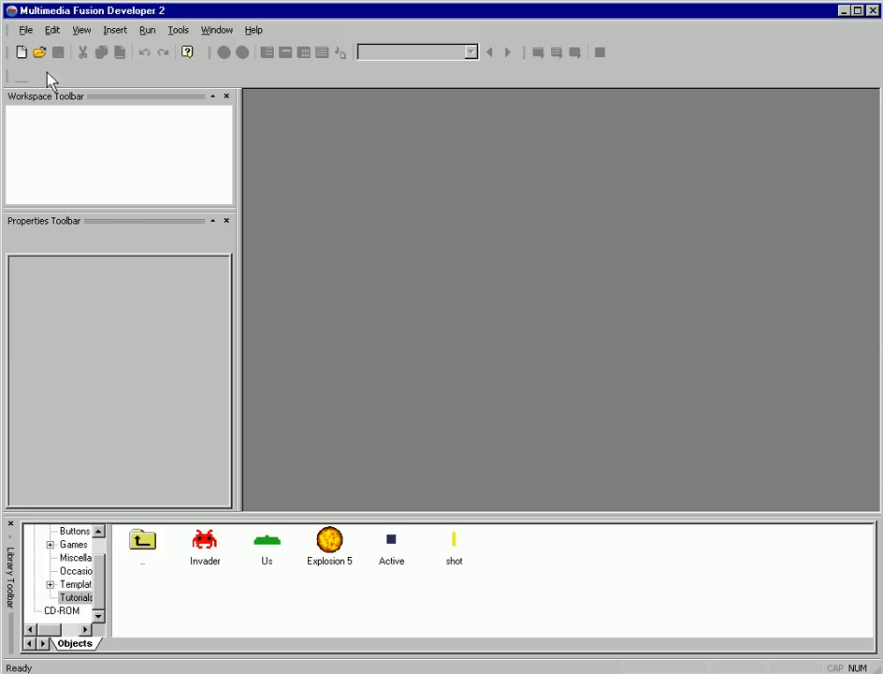
- Create a new blank application containing Frame 1 at 640 by 480
click(21, 51)
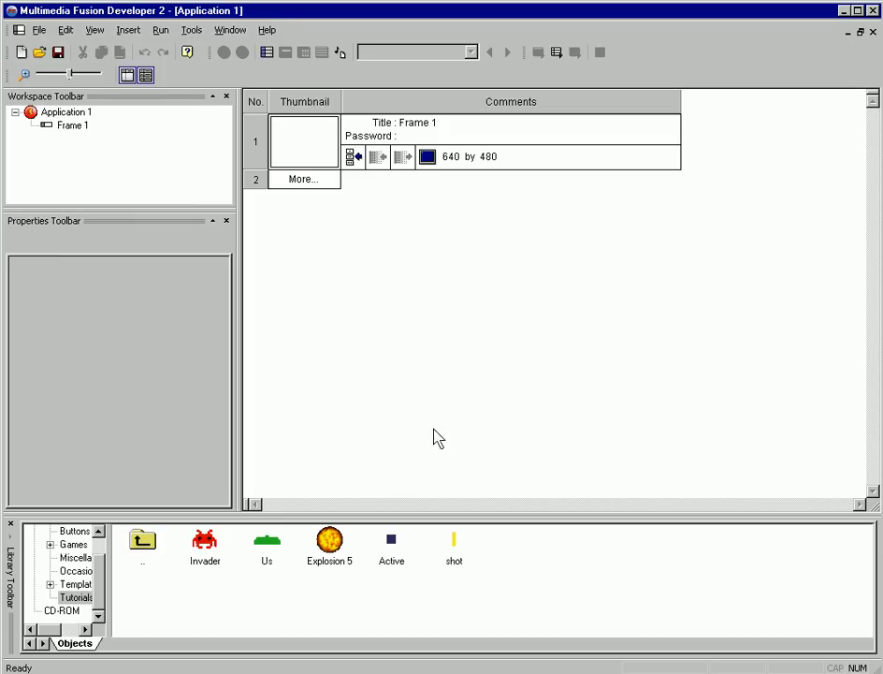
mouse_move(41, 180)
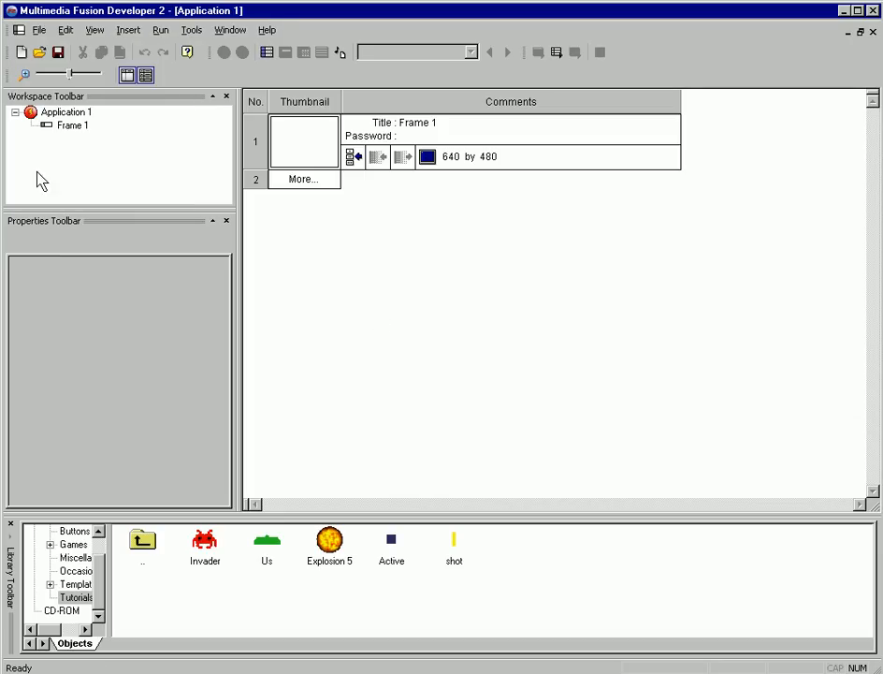
mouse_move(110, 193)
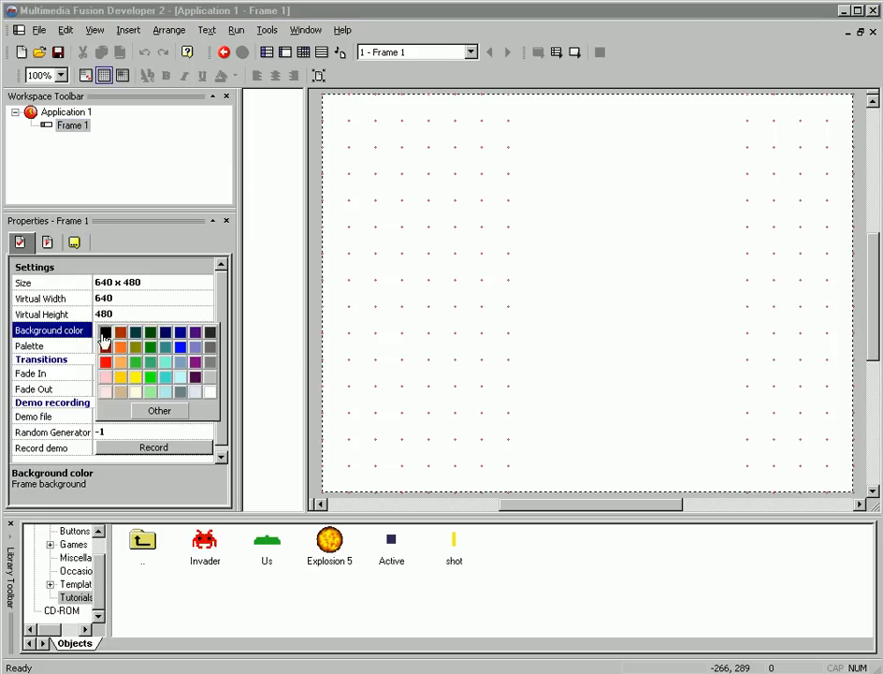
- Set Frame 1's background colour to black
click(103, 331)
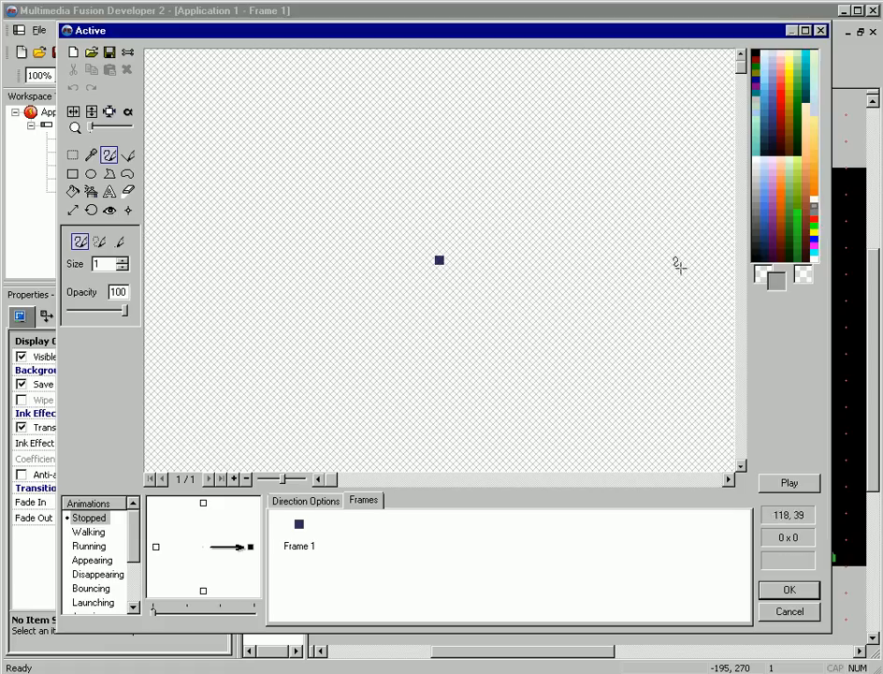
- Fill the Active object's image with solid colour to form a barricade block
click(72, 191)
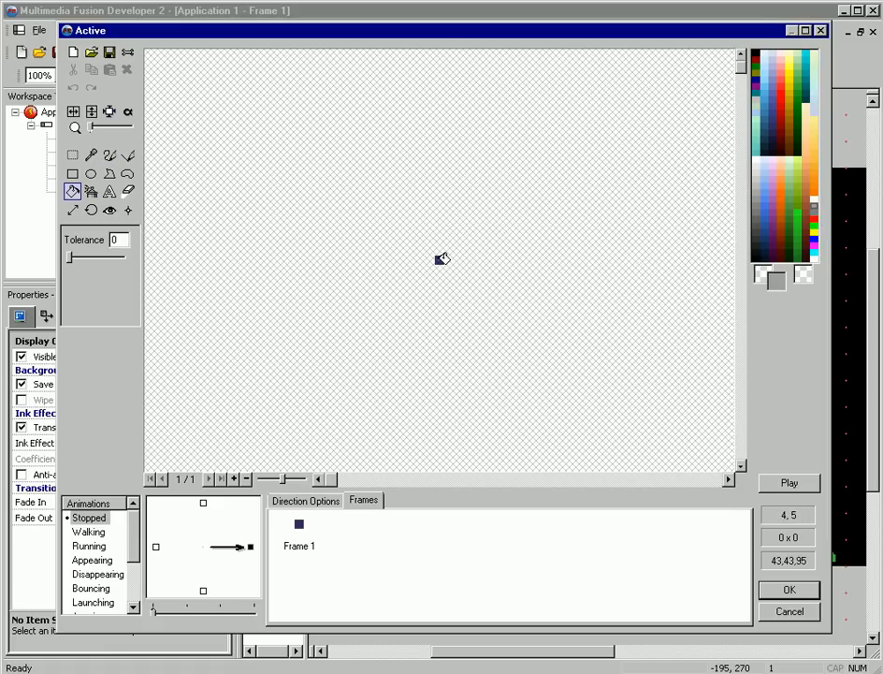
click(789, 589)
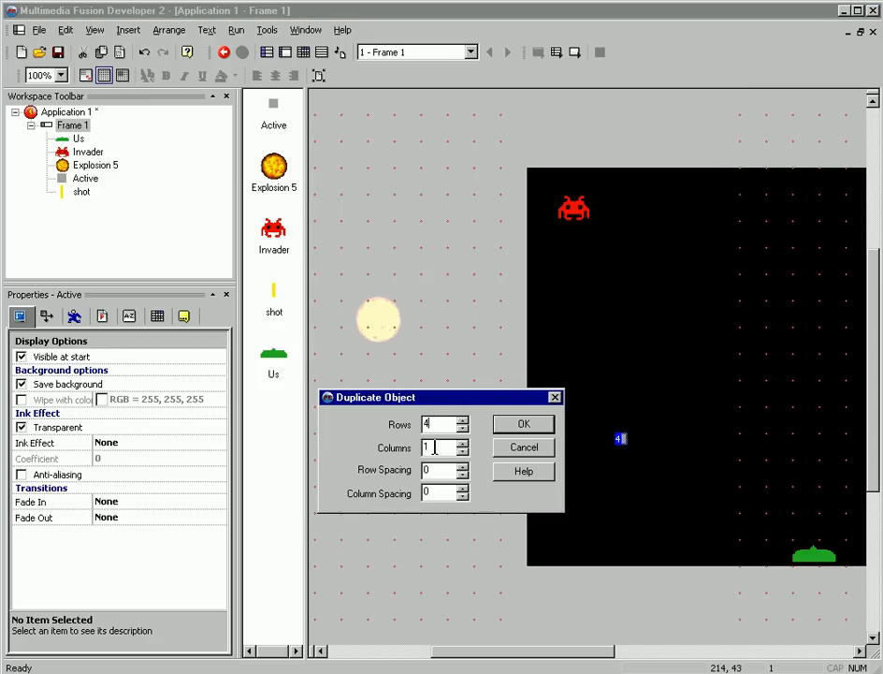
- Duplicate the Active block into rows of barricades and open the copies' context menu
click(523, 423)
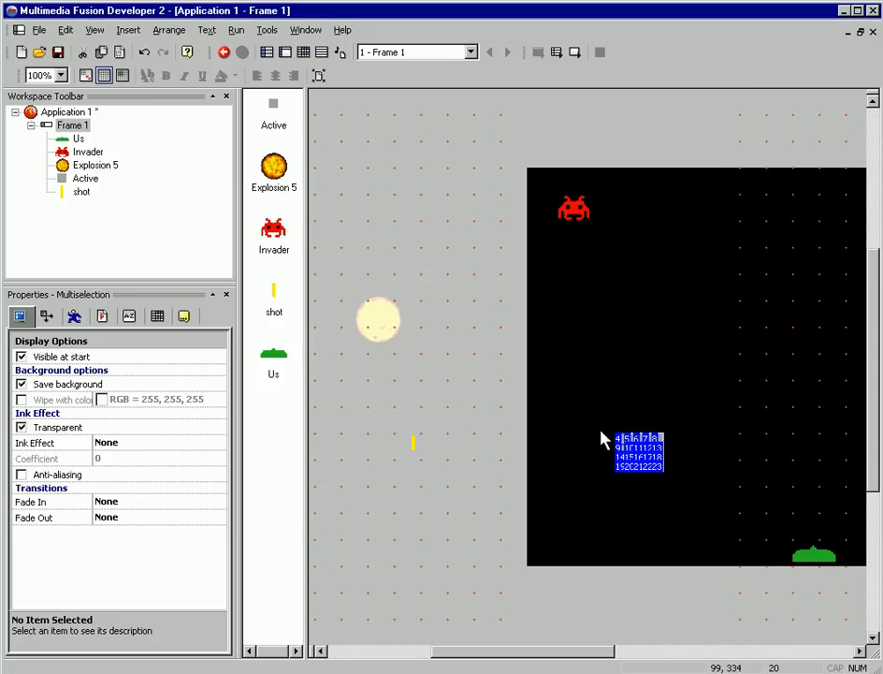
right_click(639, 453)
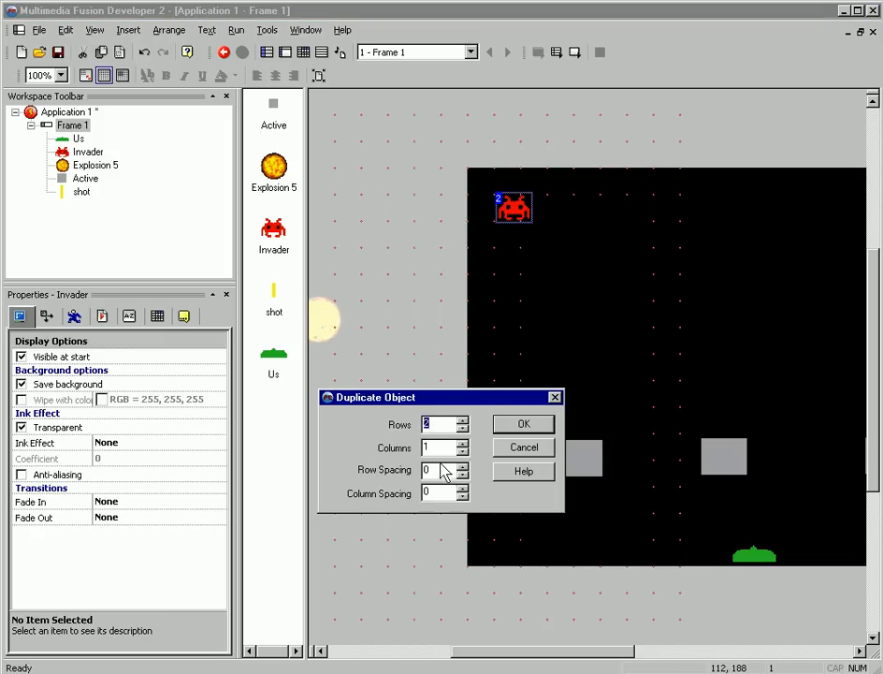
- Duplicate the red Invader into rows across the top of the frame
click(523, 423)
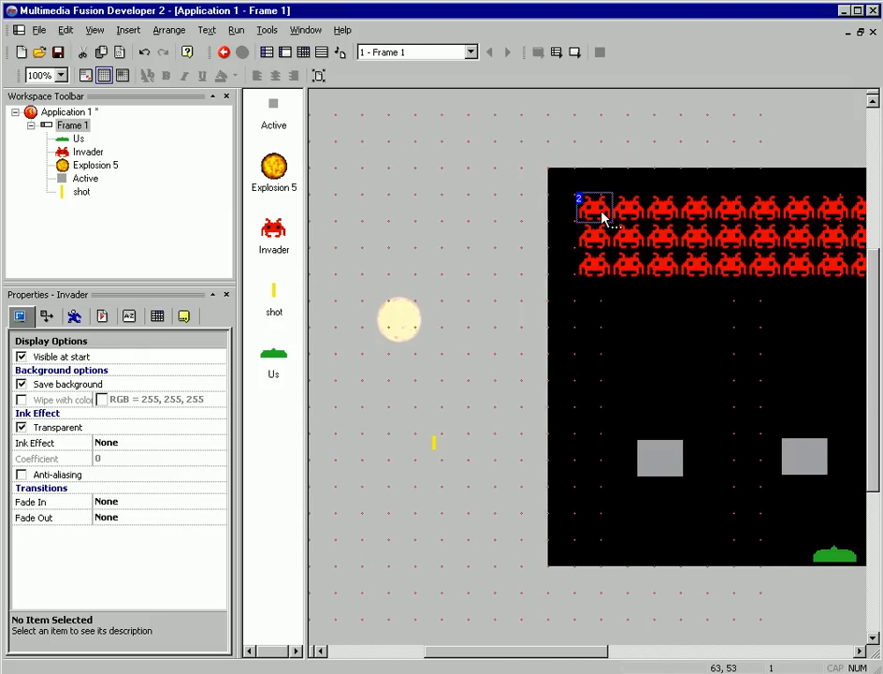
mouse_move(629, 276)
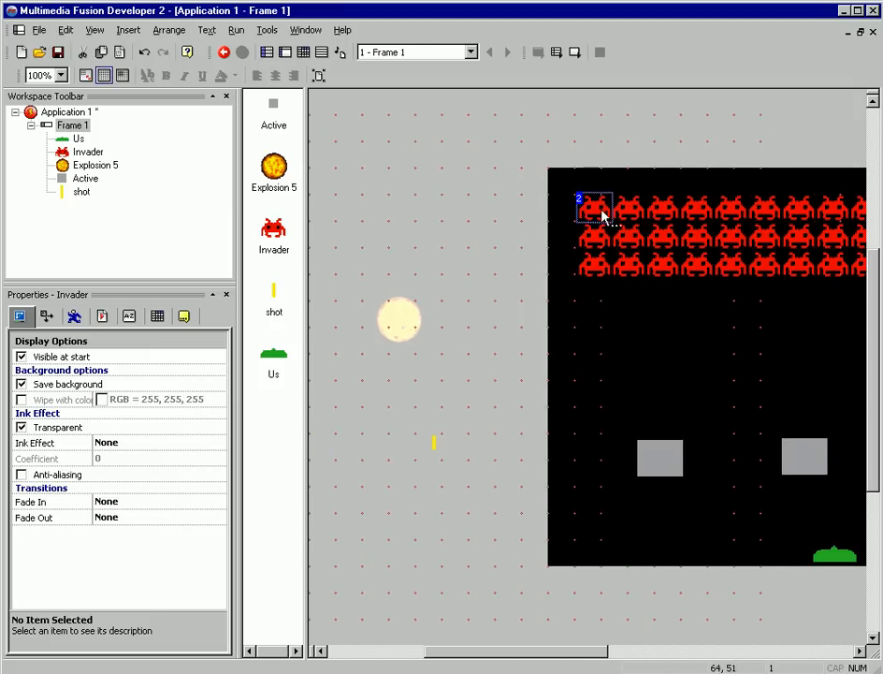
- Give the Invader Invaders movement and the Us ship Eight Directions movement
click(75, 315)
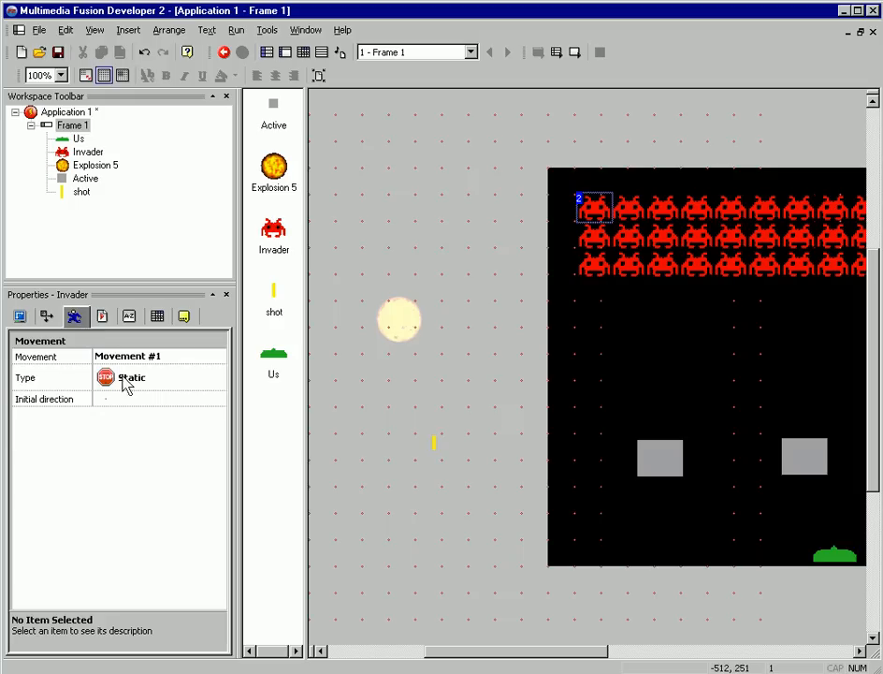
click(131, 377)
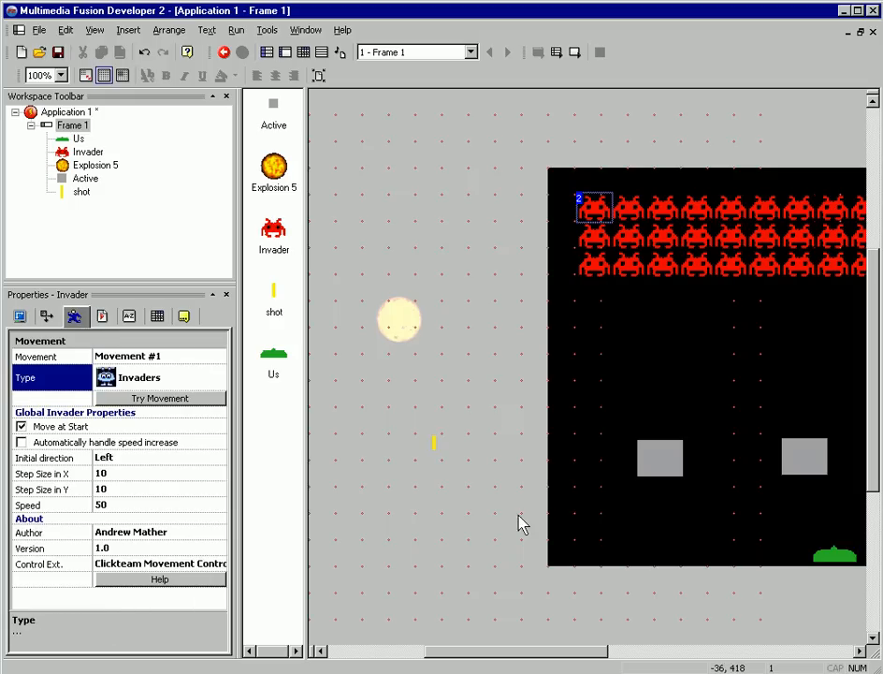
mouse_move(833, 565)
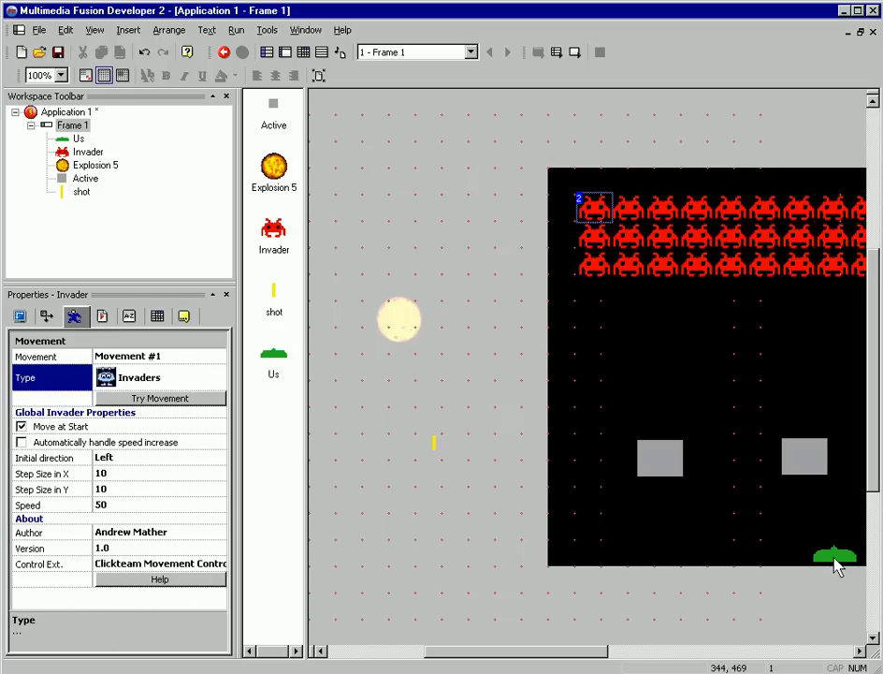
click(218, 377)
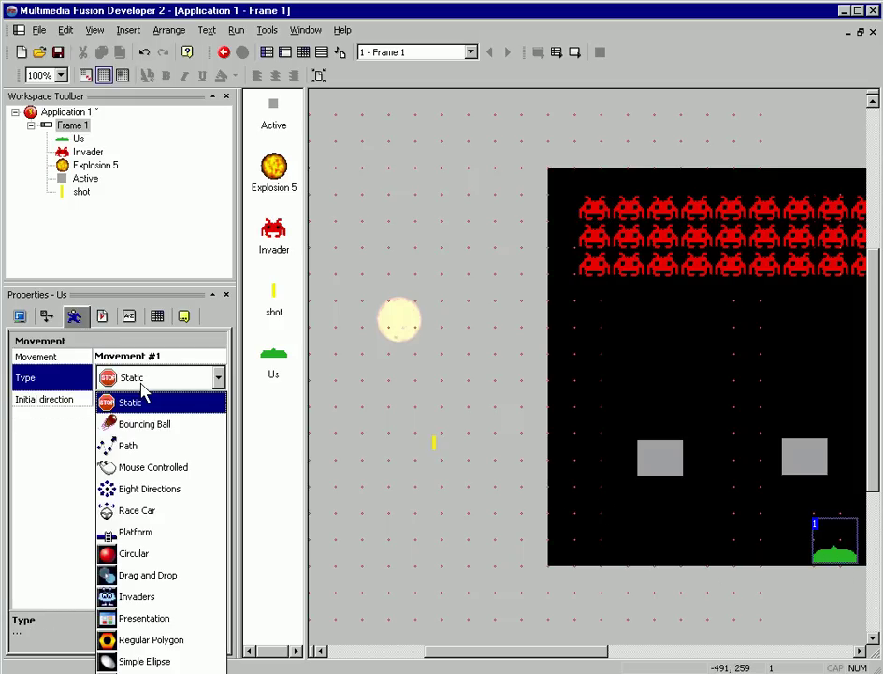
click(151, 488)
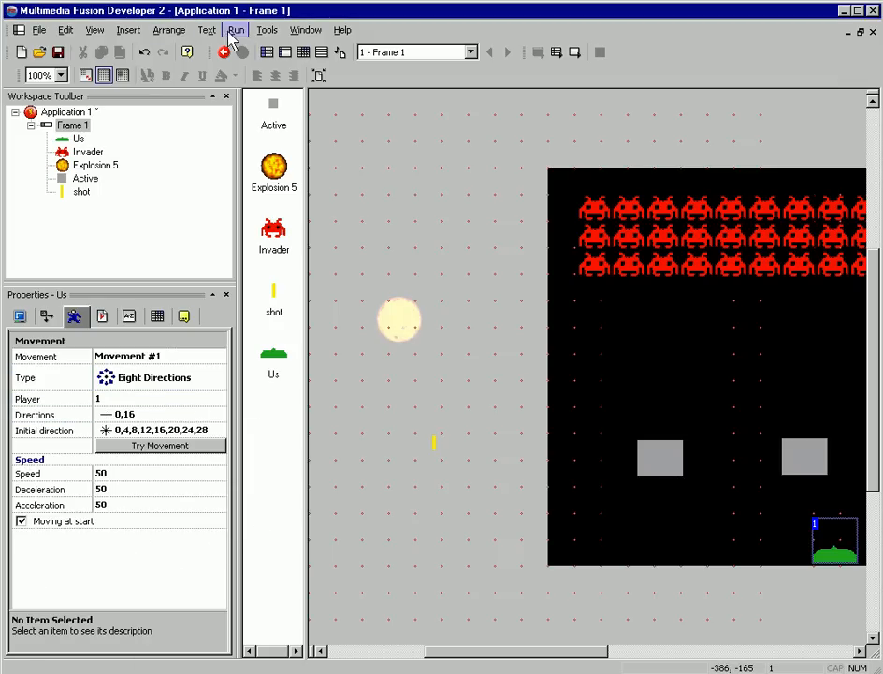
click(236, 29)
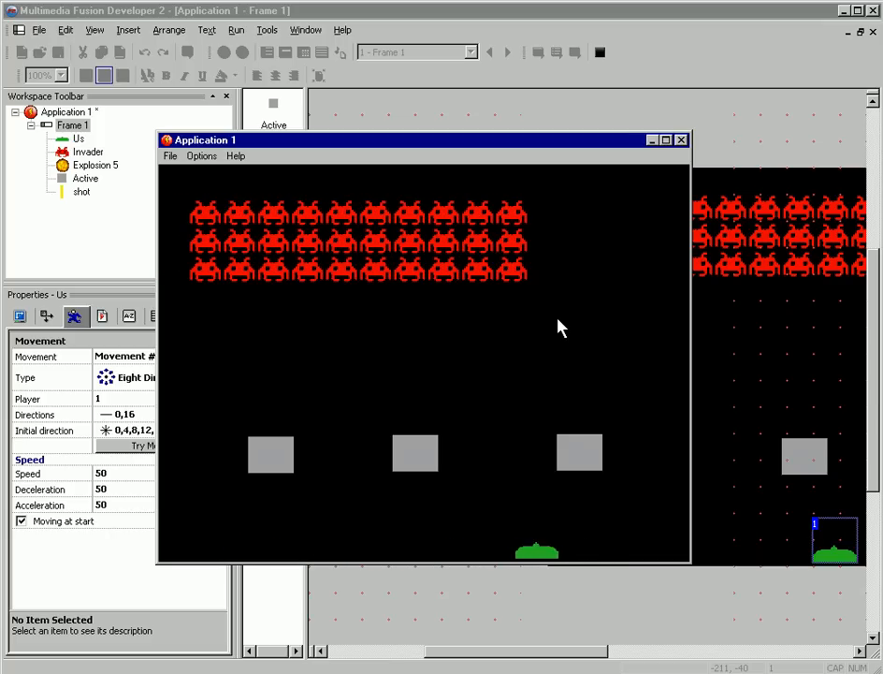
click(681, 140)
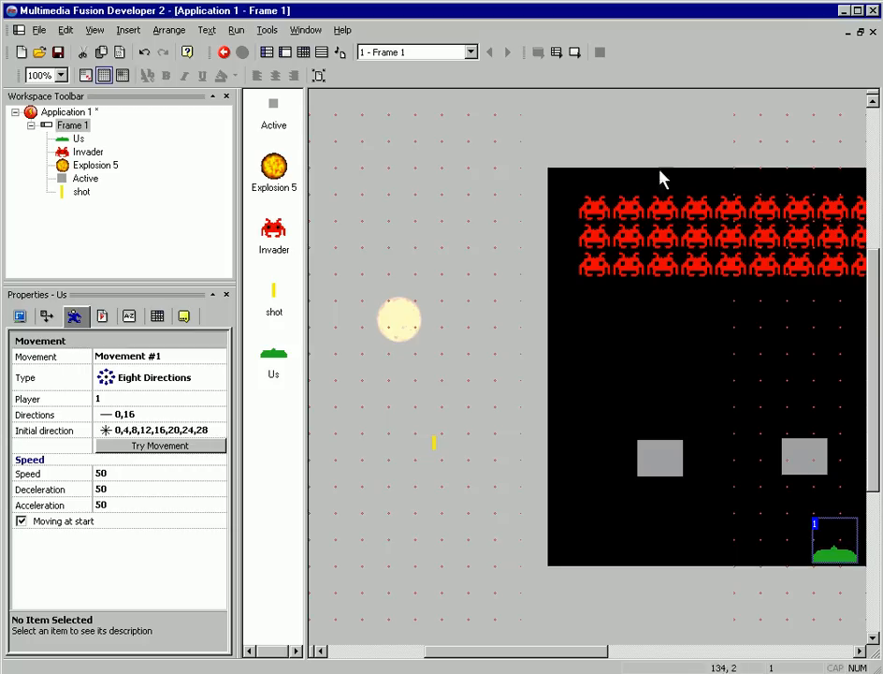
mouse_move(436, 449)
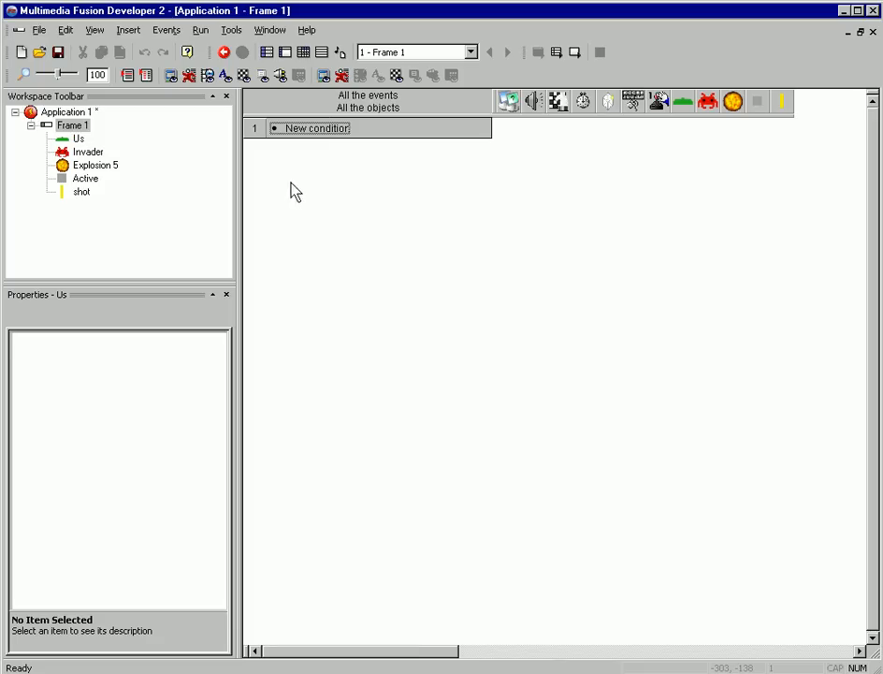
- Add event: upon pressing Space, Us launches the shot object upward
double_click(316, 128)
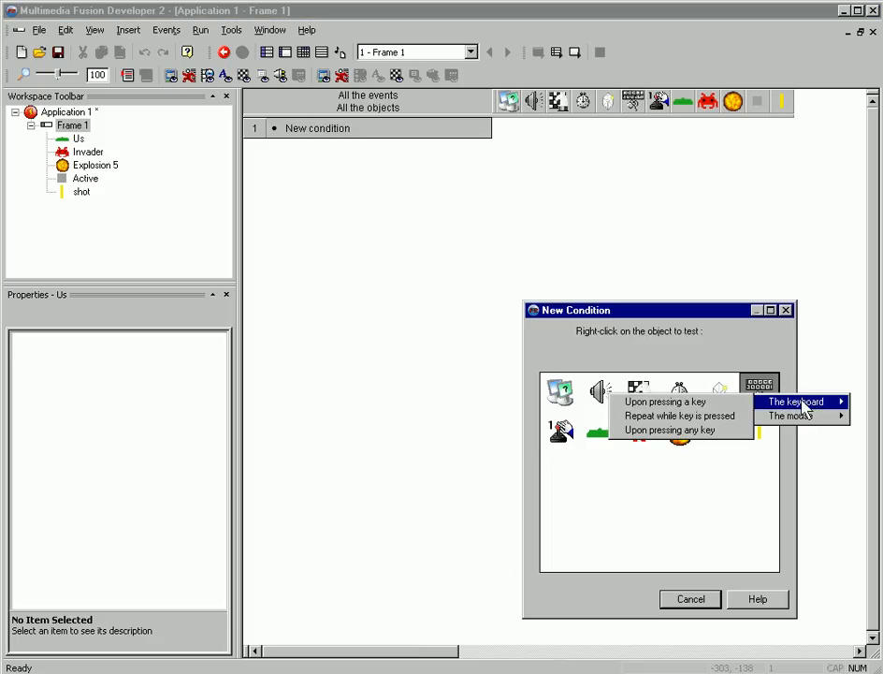
click(664, 401)
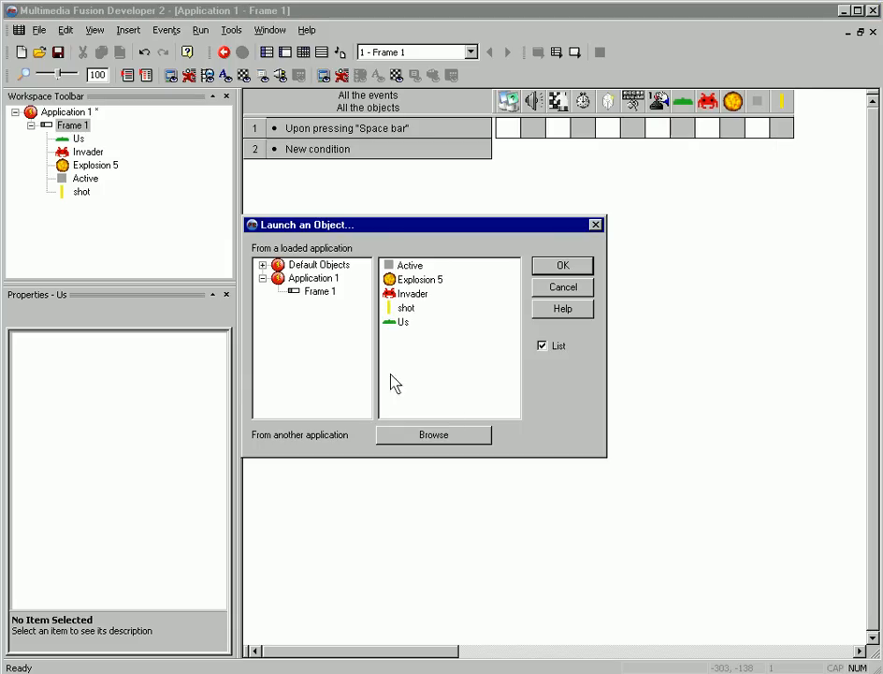
click(561, 265)
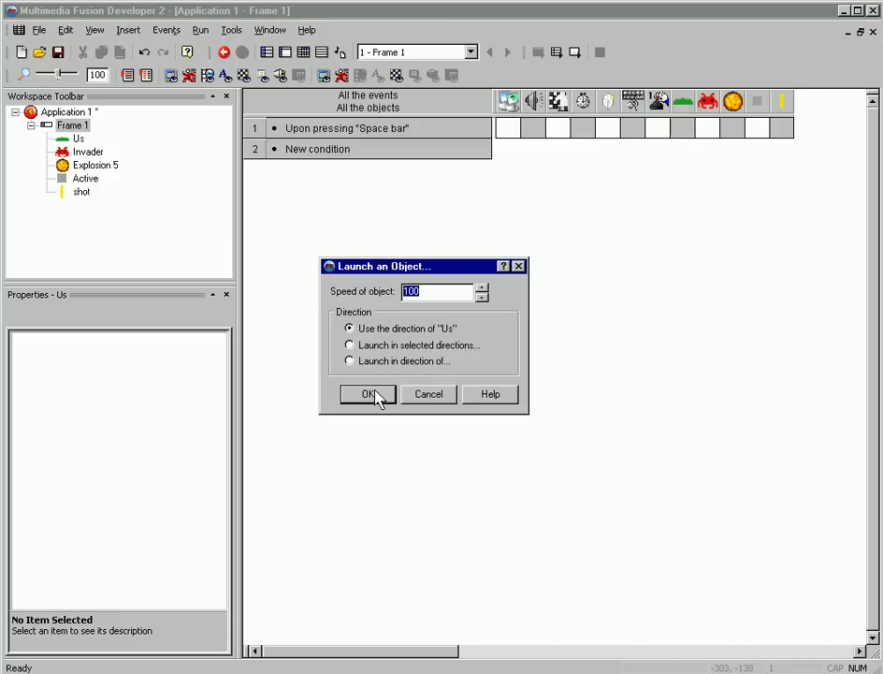
click(366, 393)
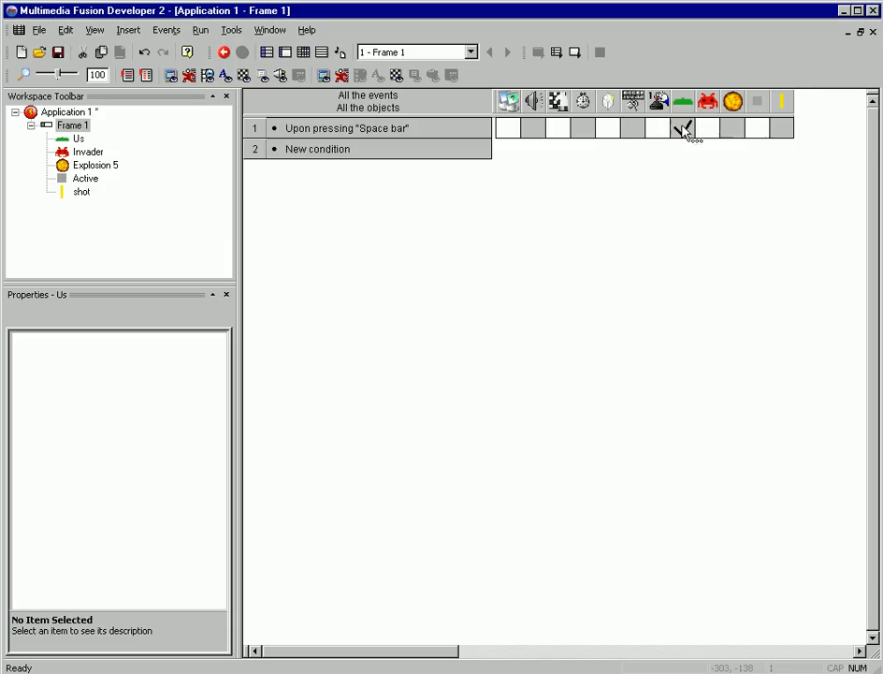
click(682, 128)
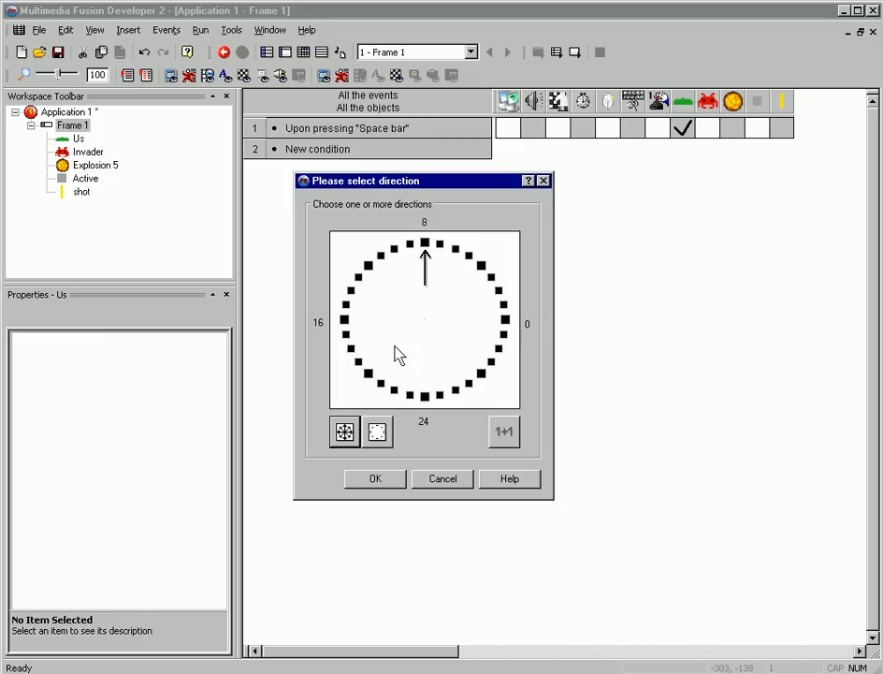
click(374, 478)
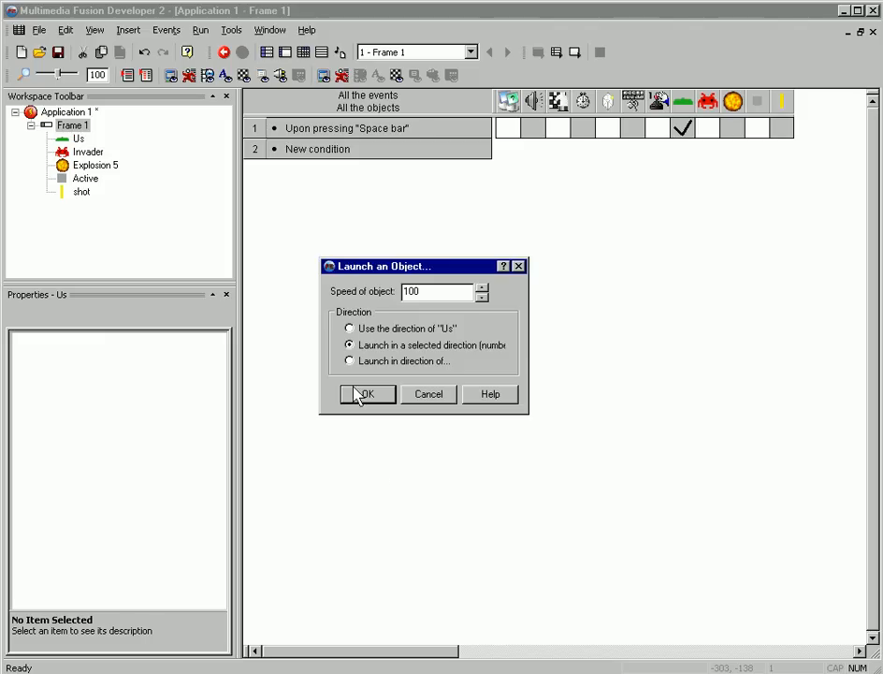
click(366, 394)
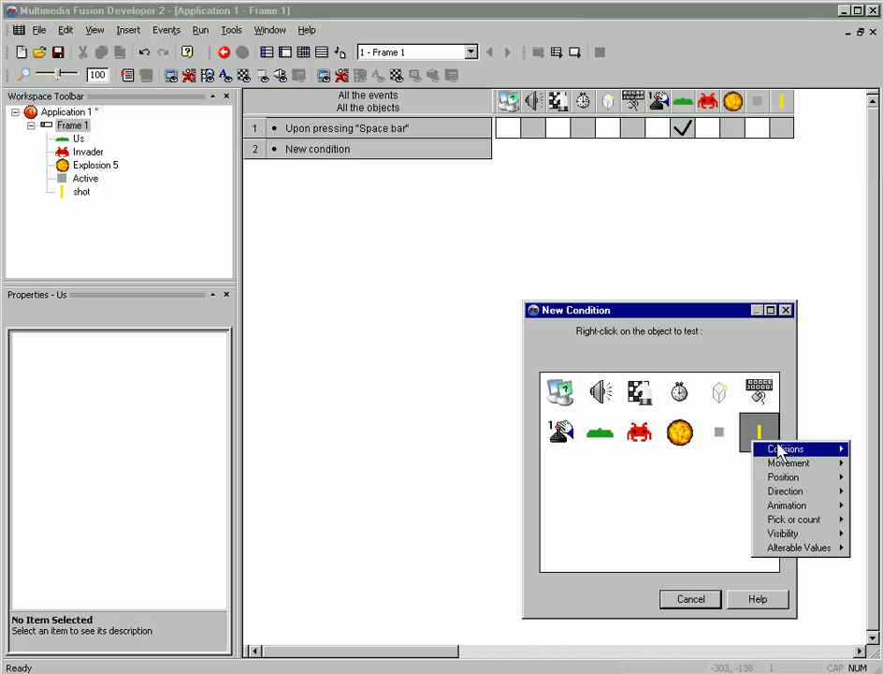
- Add event: shot colliding with Invader destroys the objects involved
click(784, 448)
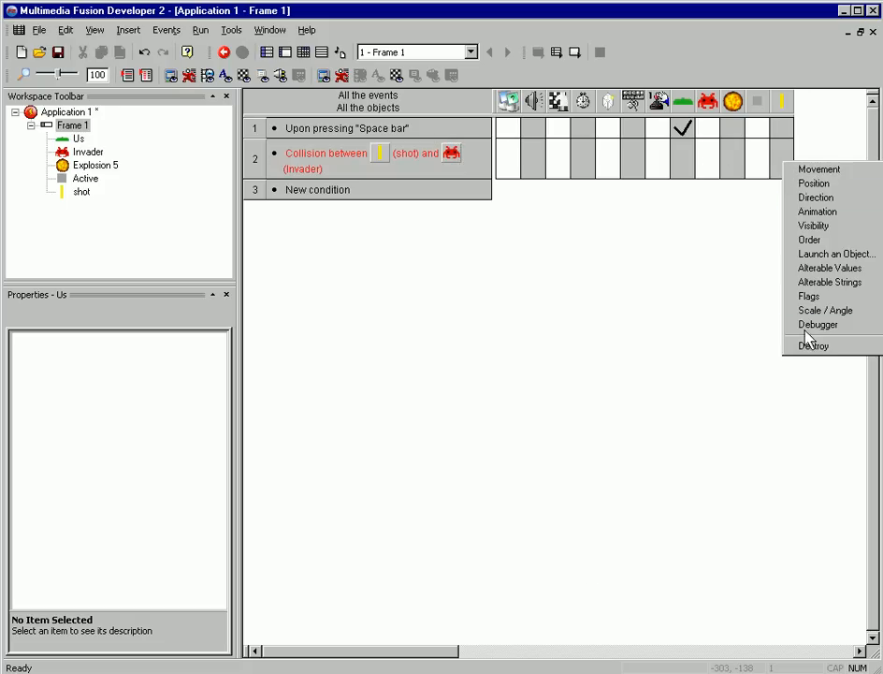
click(813, 345)
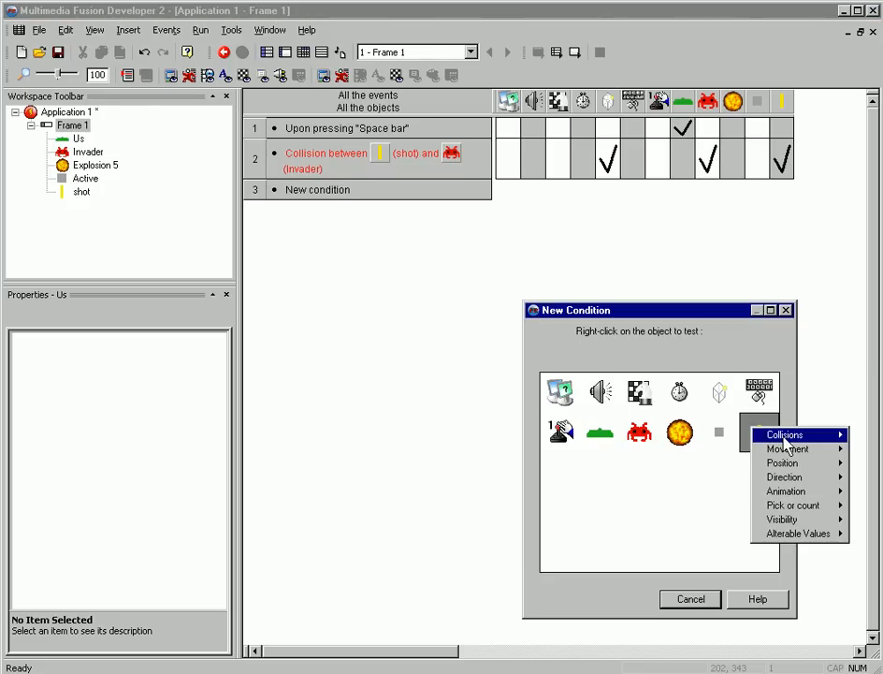
- Start a new event testing for the shot colliding with another object
click(784, 434)
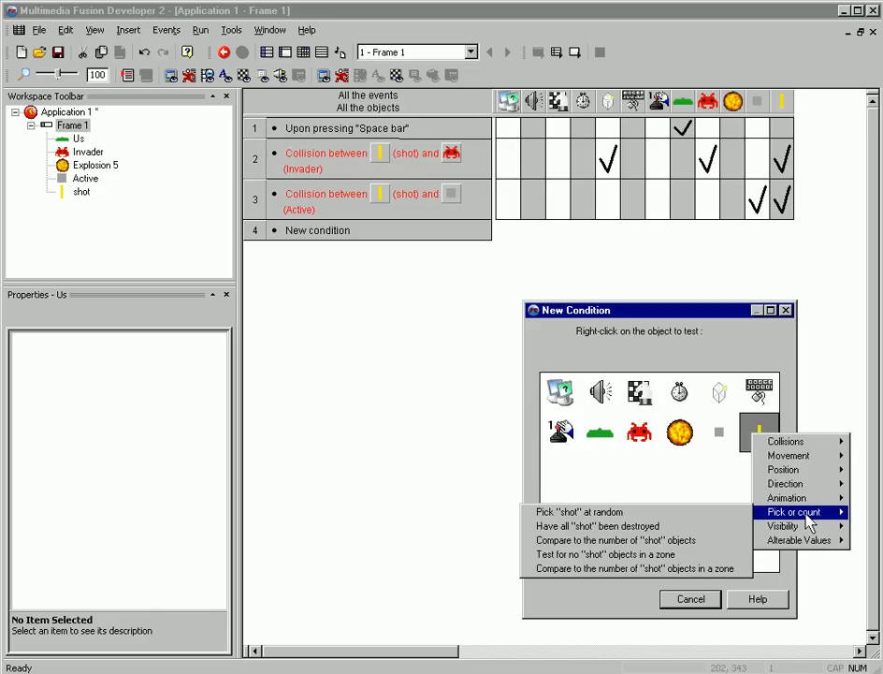
- Require fewer than 3 shot objects before the space bar launches a shot
click(615, 540)
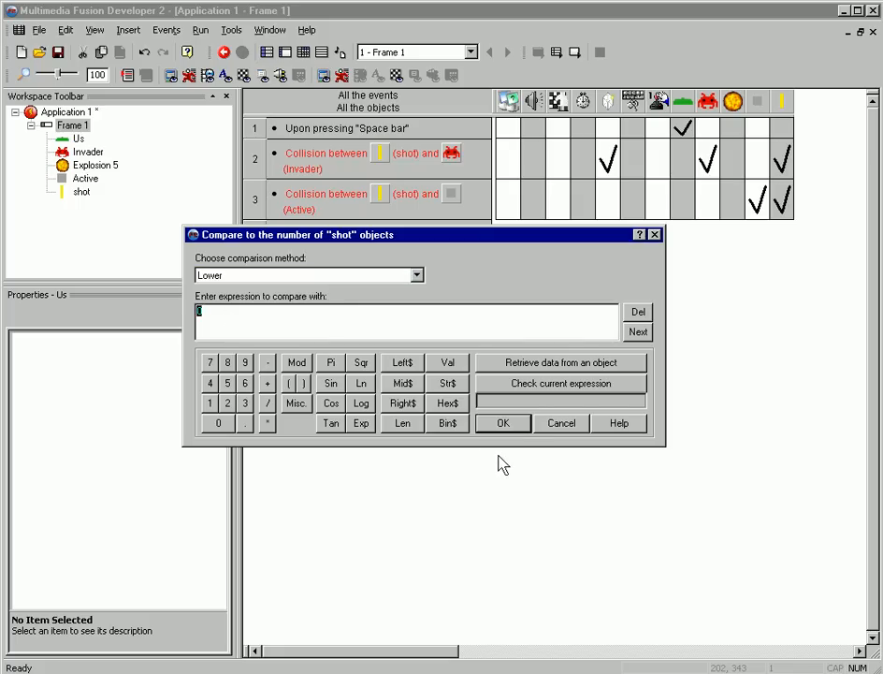
click(503, 423)
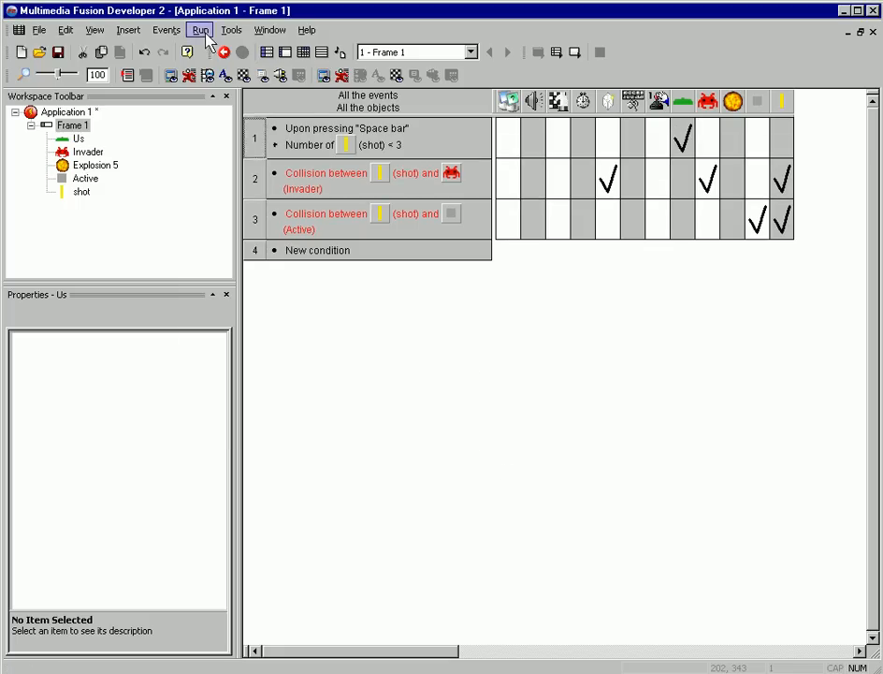
click(200, 29)
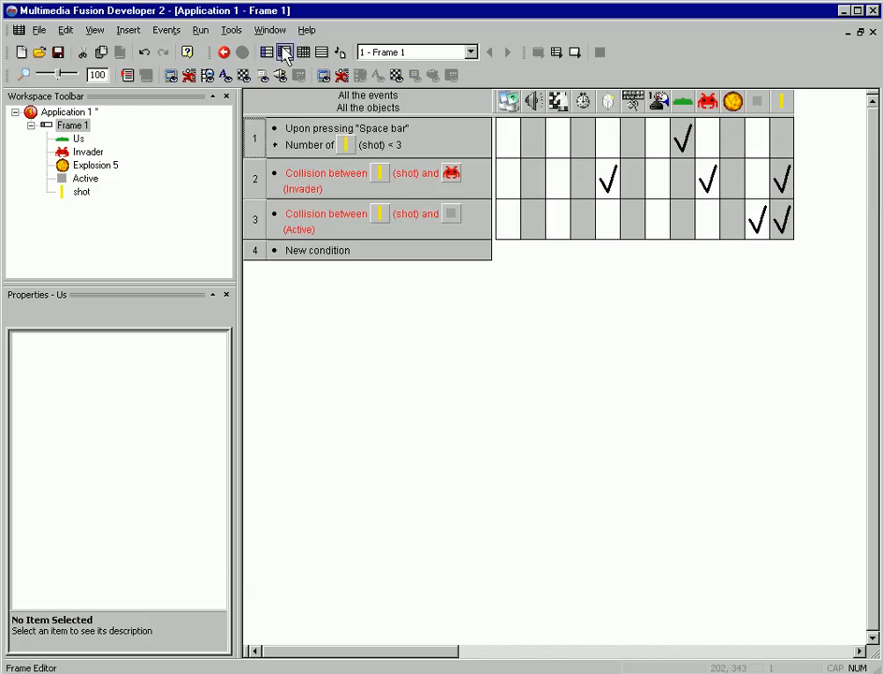
- Add a Start of Frame event with a shot action, then test-run and close the game
click(303, 52)
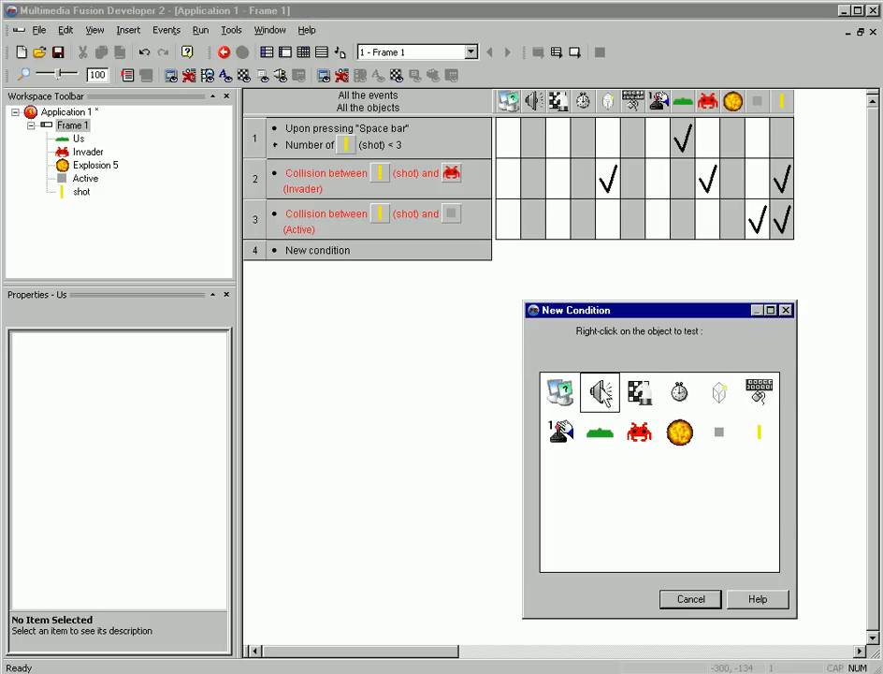
click(560, 392)
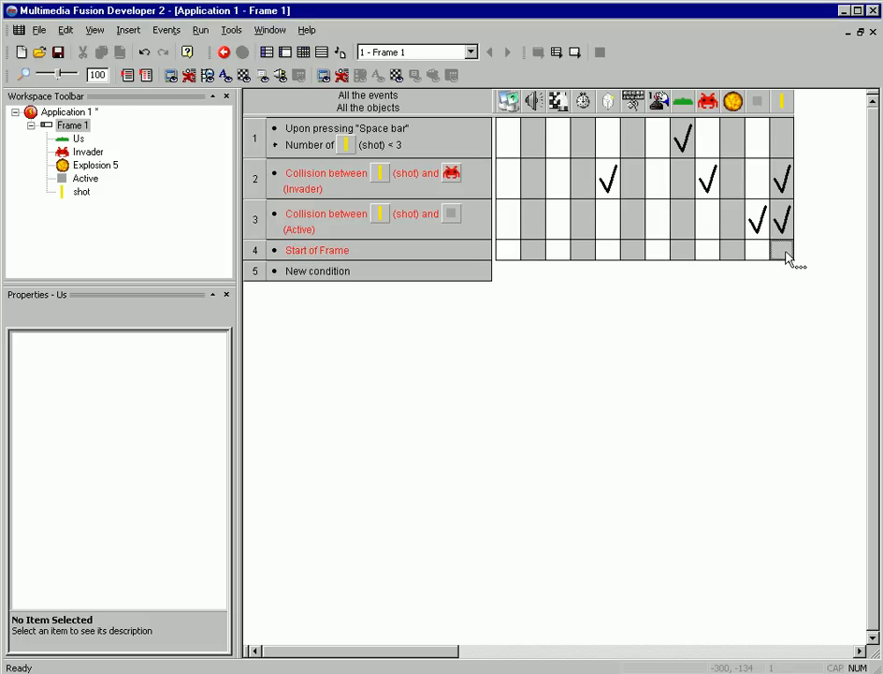
click(199, 29)
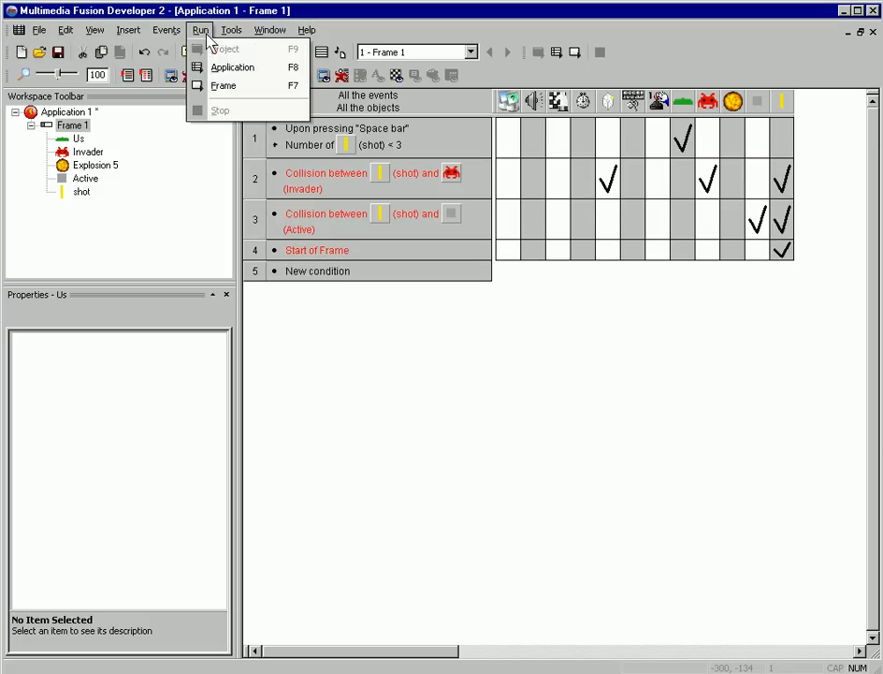
click(232, 66)
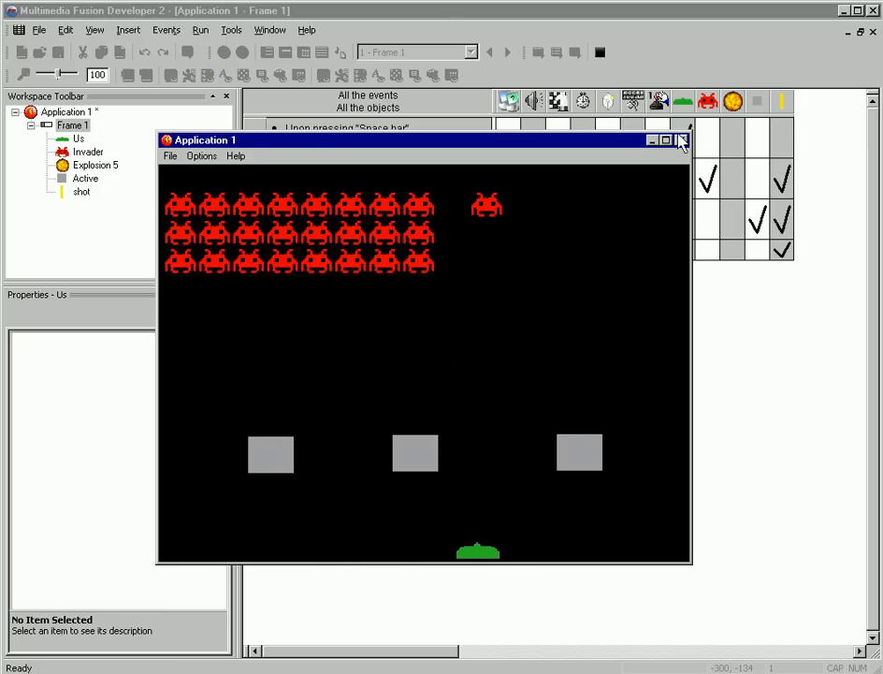
click(682, 140)
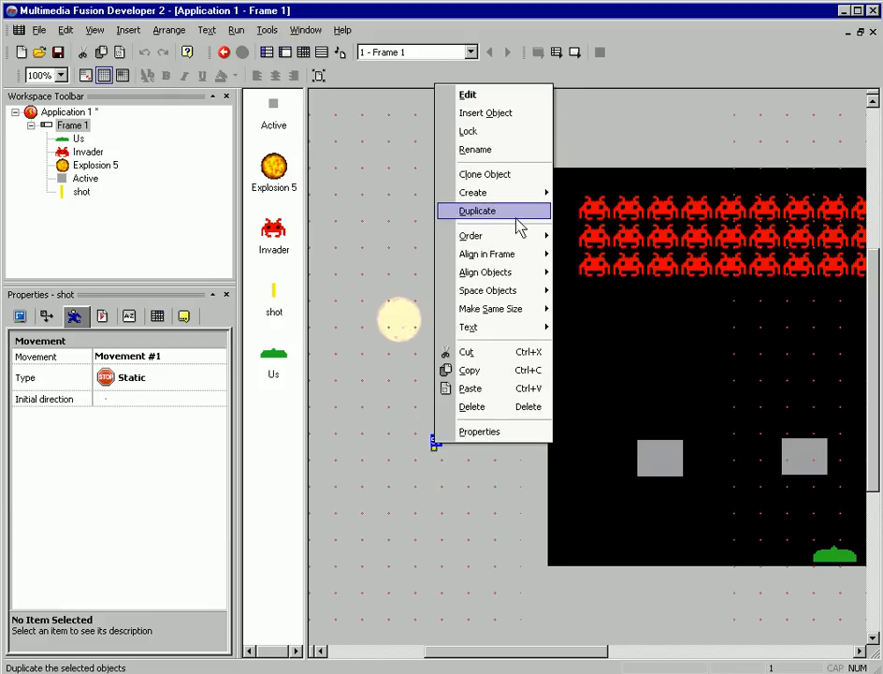
- Duplicate the shot object into shot 2 and open its image to recolour it red
click(477, 210)
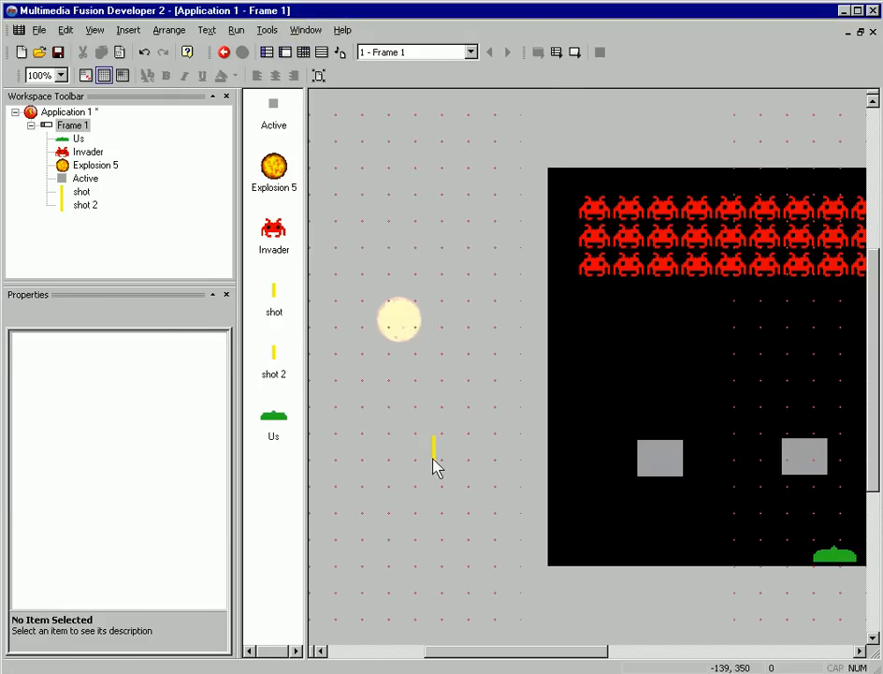
double_click(273, 351)
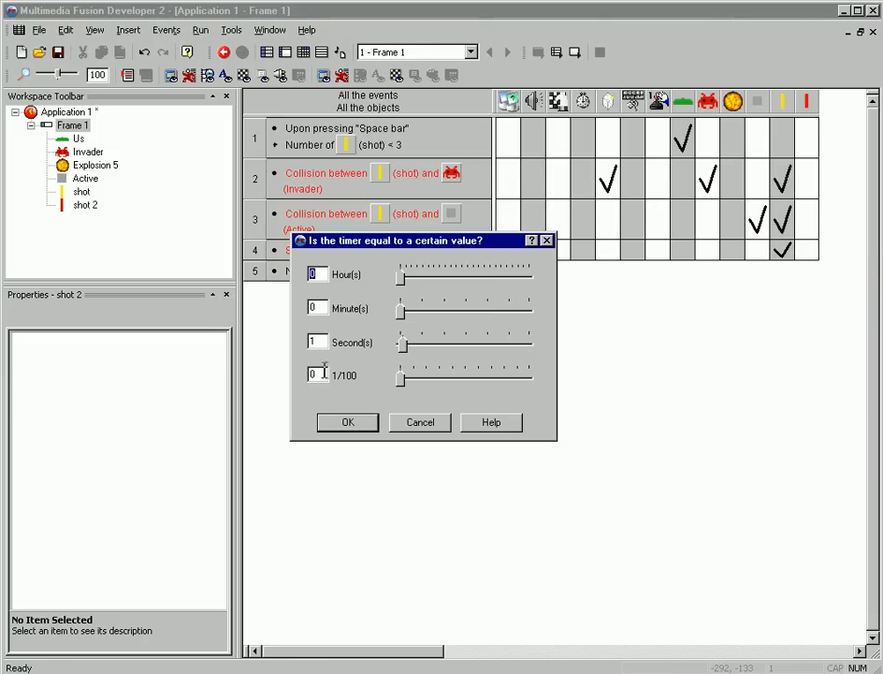
- Change event 5's timer condition to repeat every 0.50 seconds
click(420, 422)
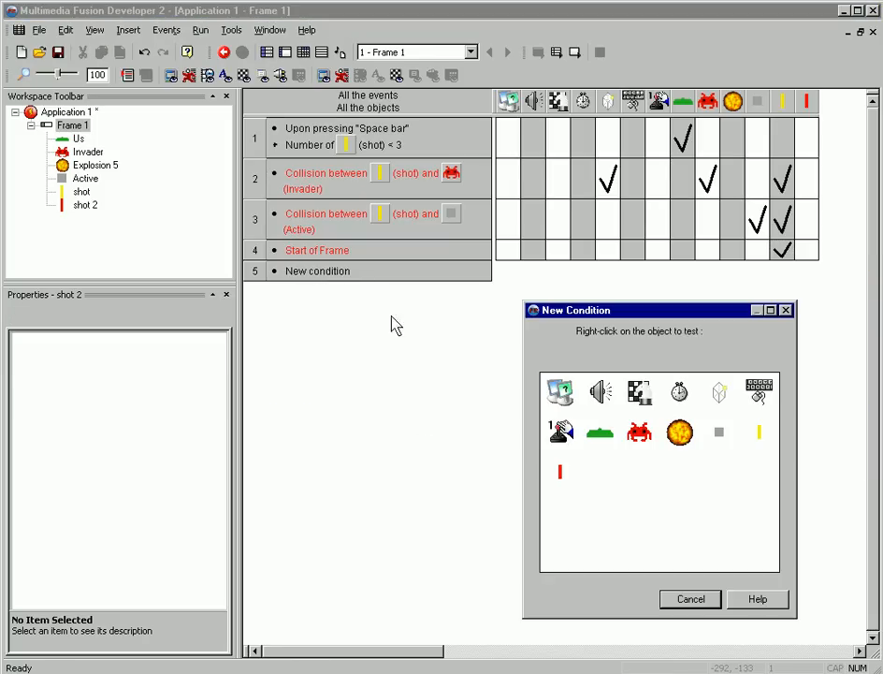
click(679, 393)
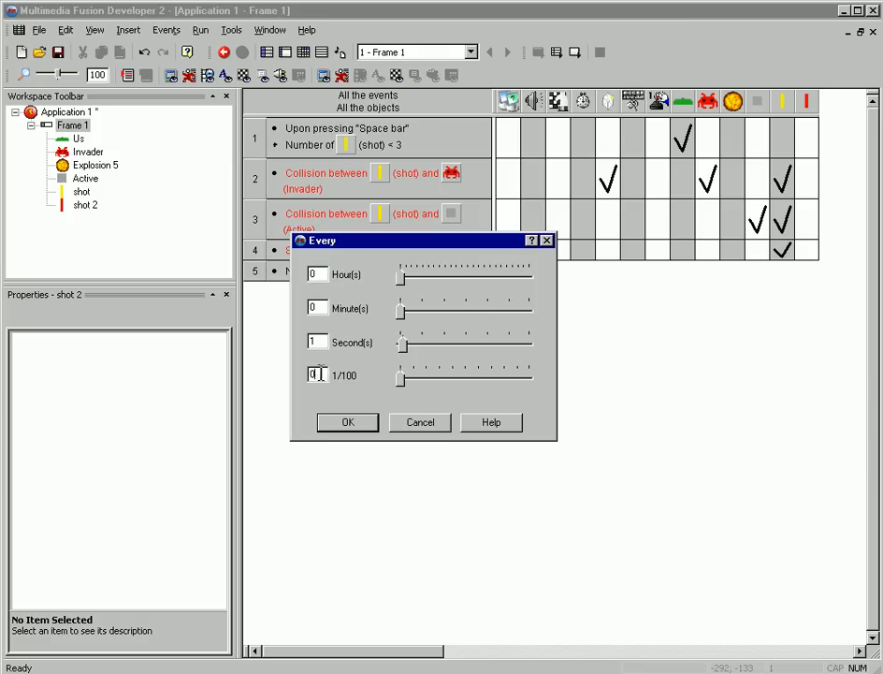
click(347, 422)
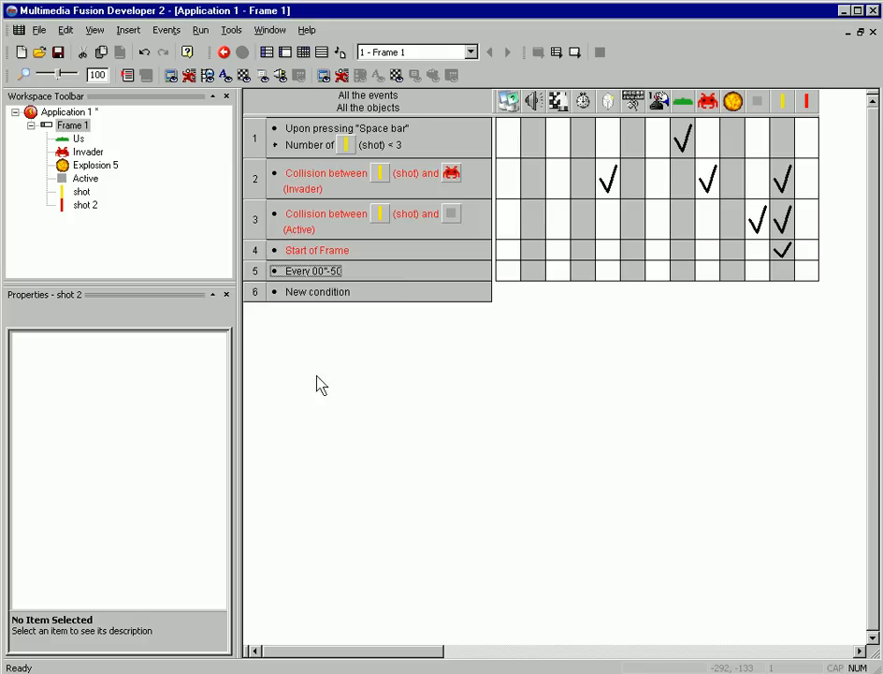
- Pick one Invader and have it launch shot 2 straight down
double_click(316, 291)
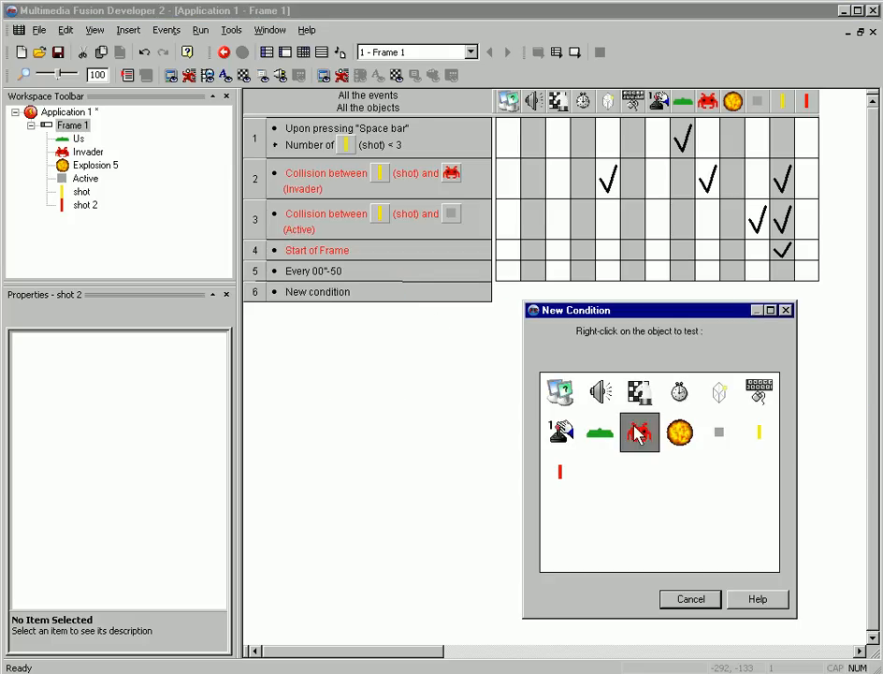
right_click(640, 432)
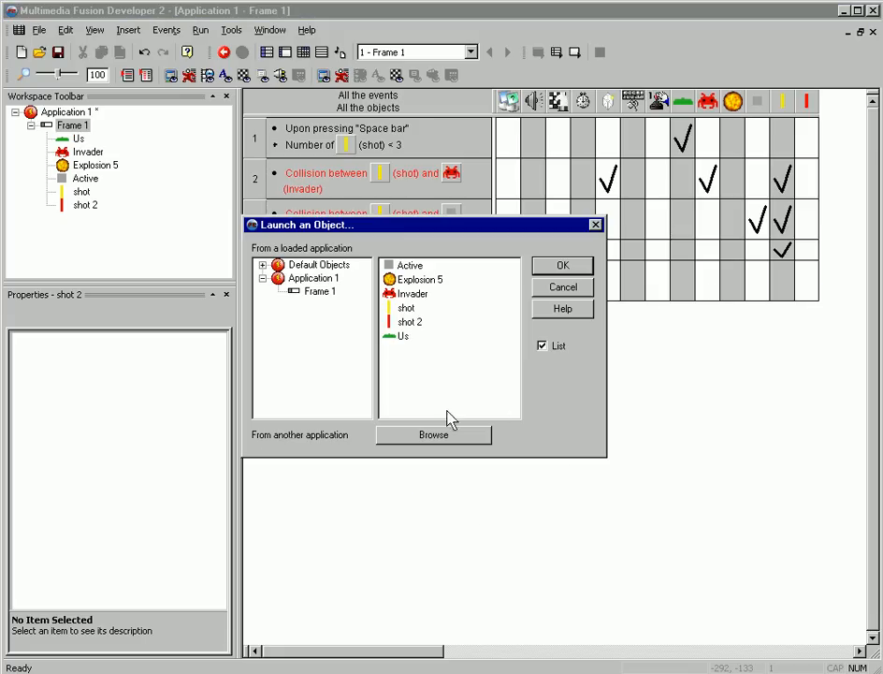
click(563, 265)
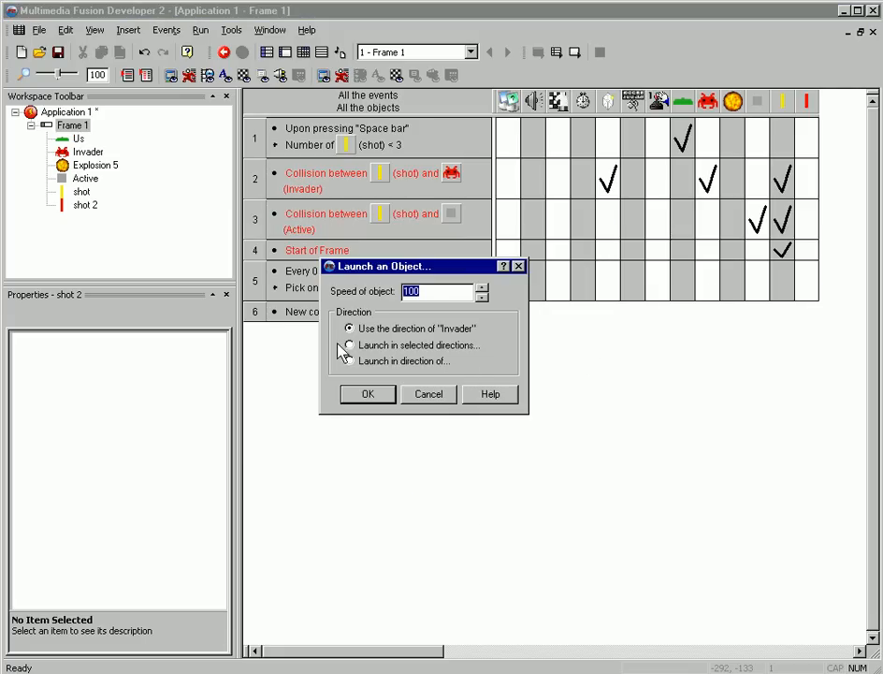
click(349, 345)
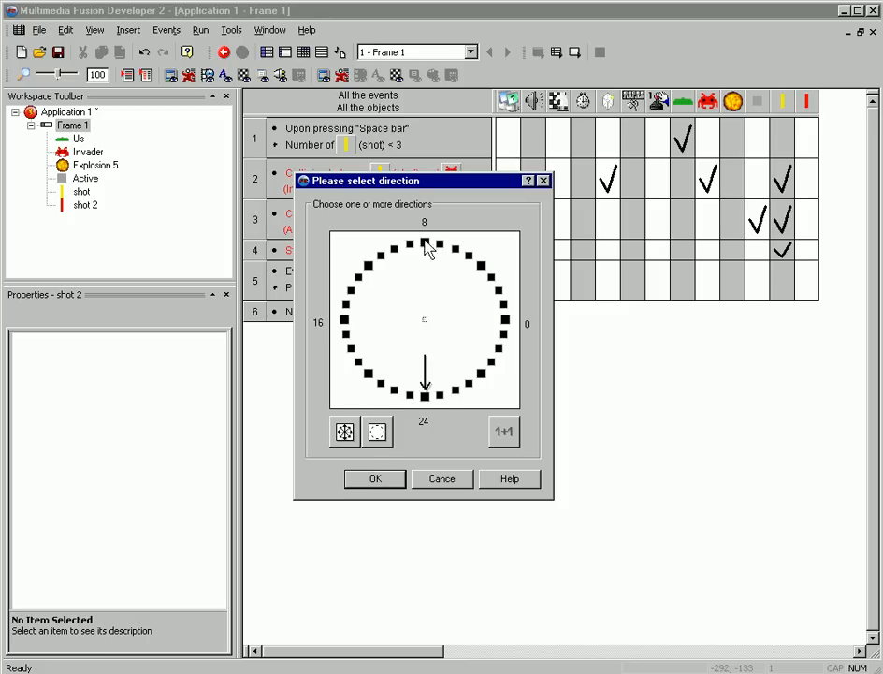
click(374, 478)
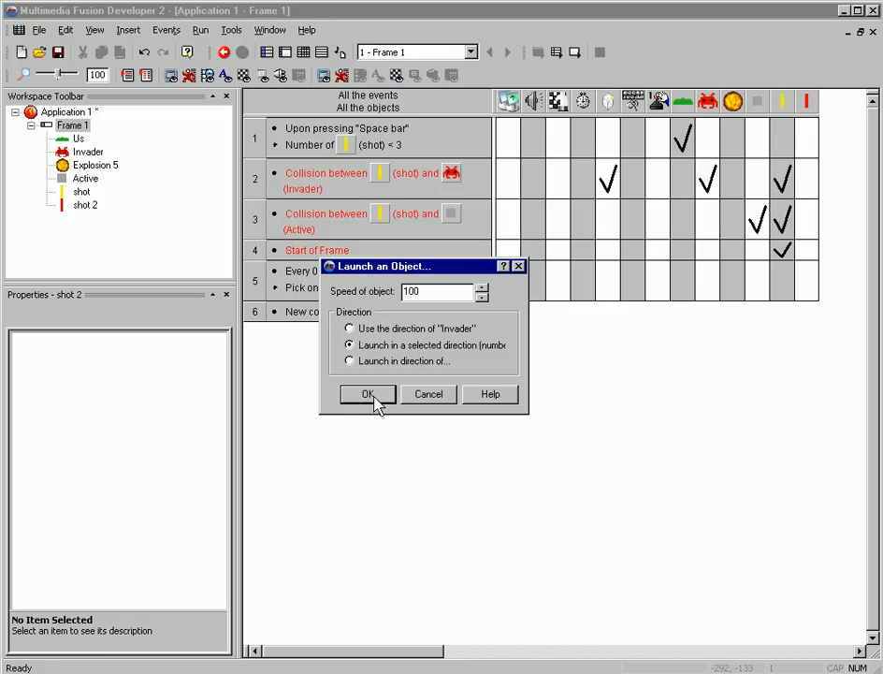
click(367, 393)
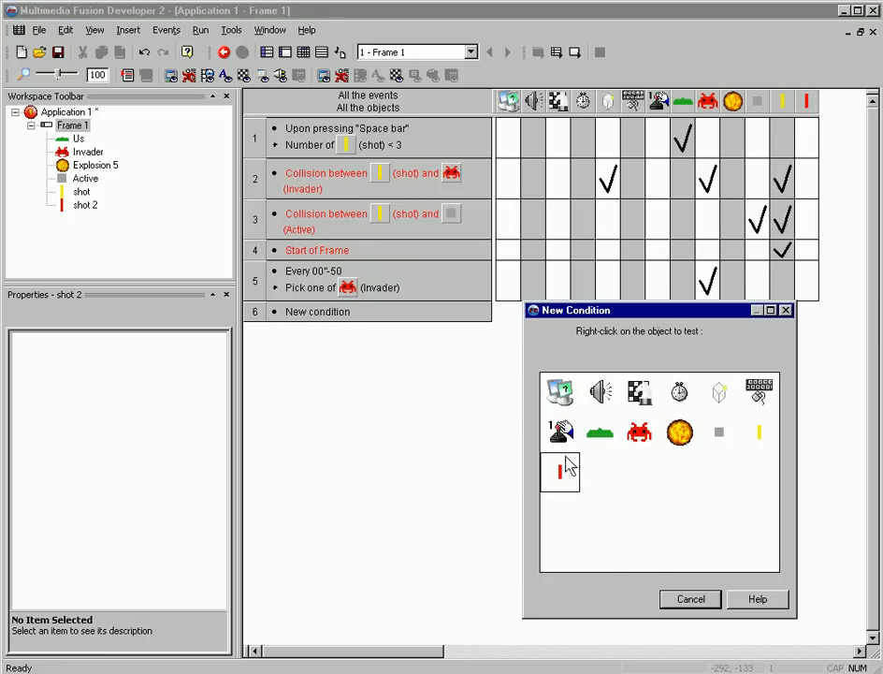
- When shot 2 collides with Us, create an object at actual X,Y and destroy shot 2
right_click(561, 471)
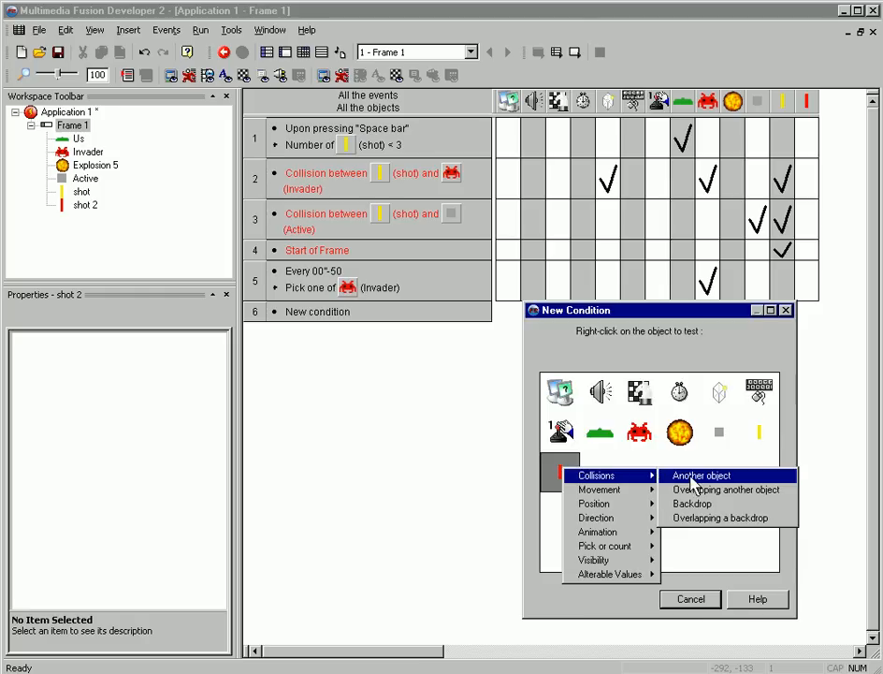
click(700, 475)
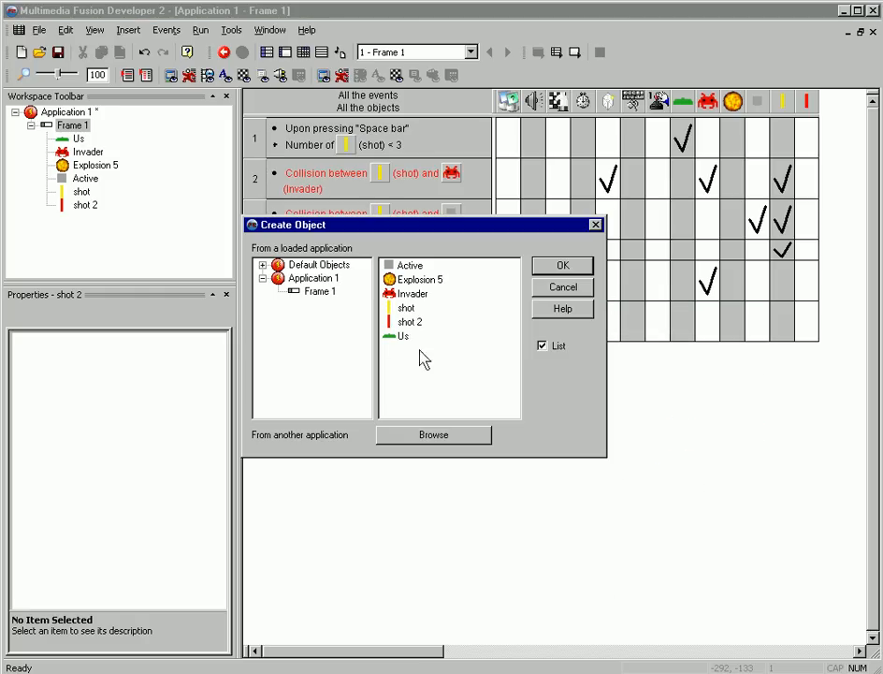
click(561, 265)
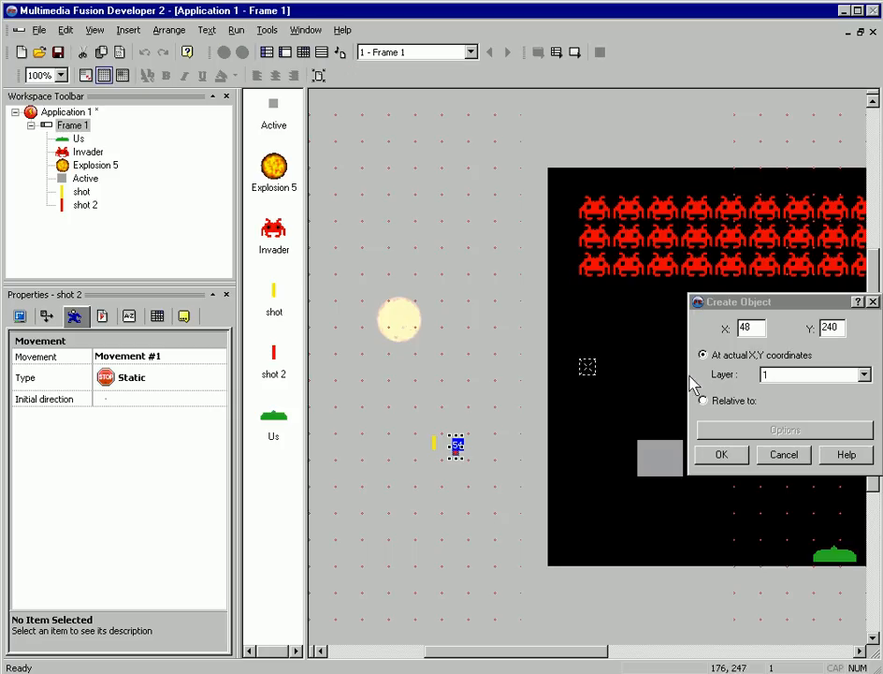
click(720, 453)
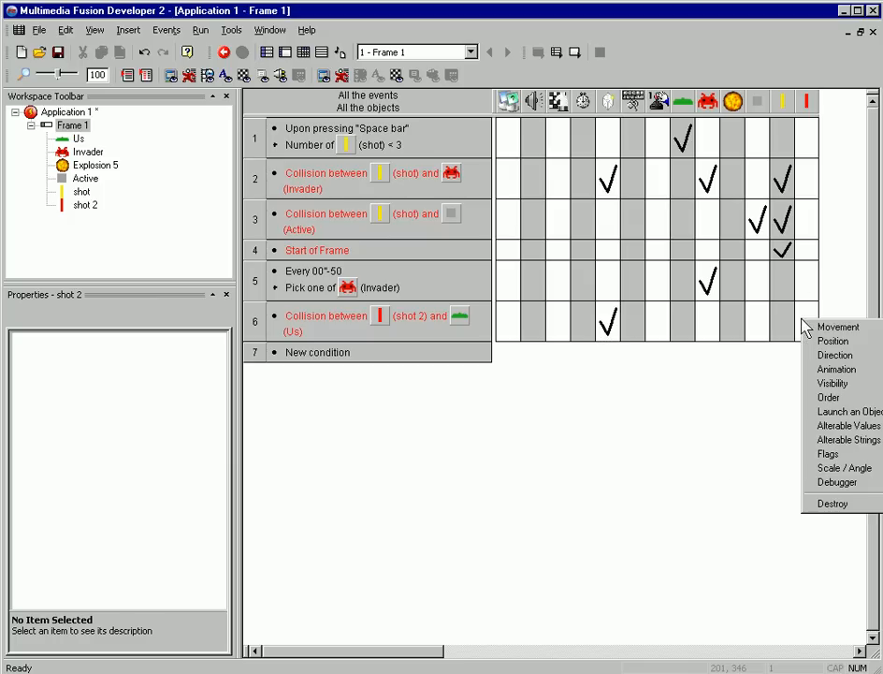
click(831, 503)
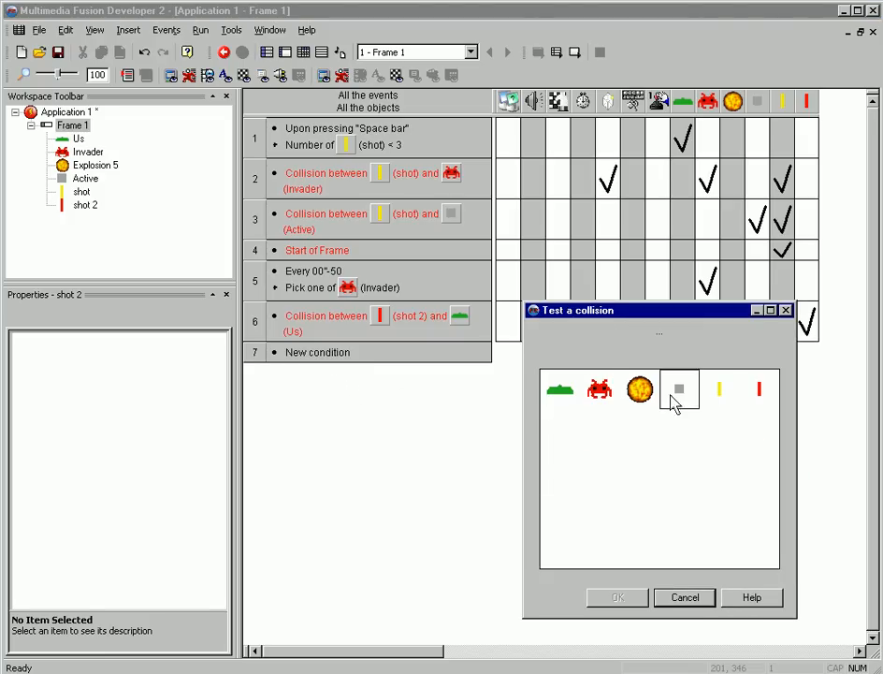
- Destroy both shot 2 and the Active barricade when they collide, then run the application
click(679, 389)
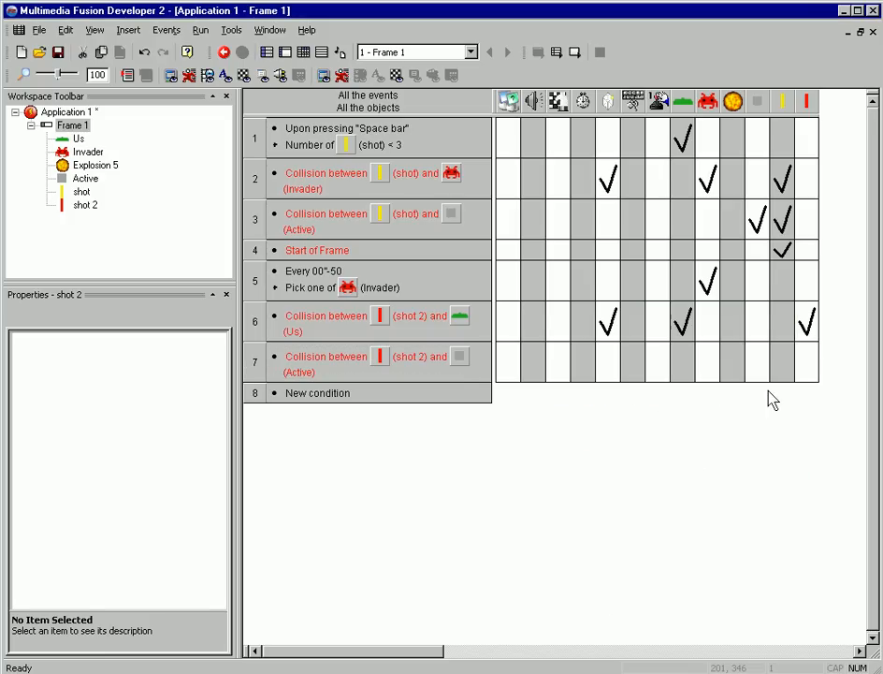
click(807, 363)
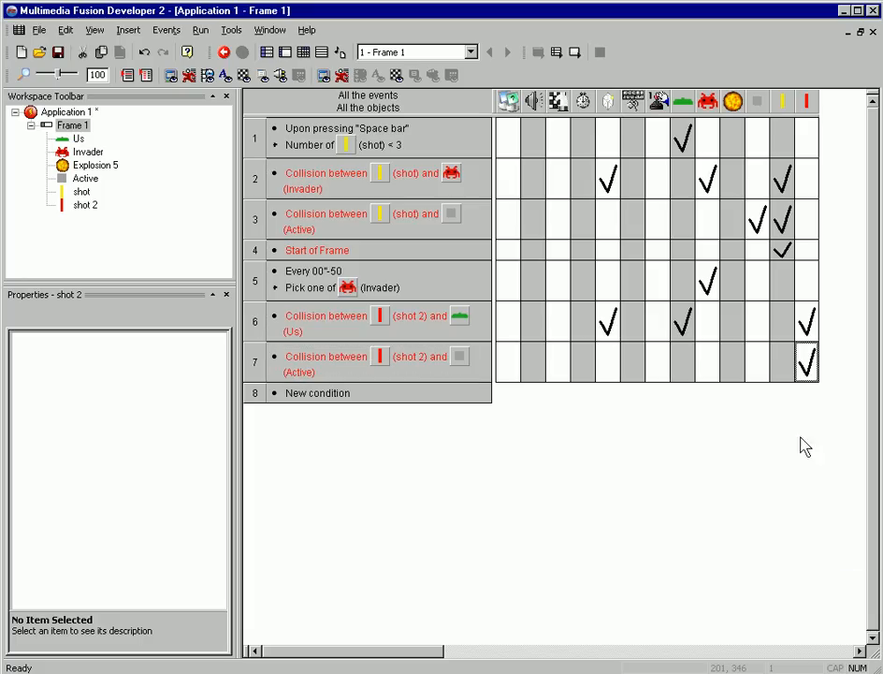
right_click(807, 362)
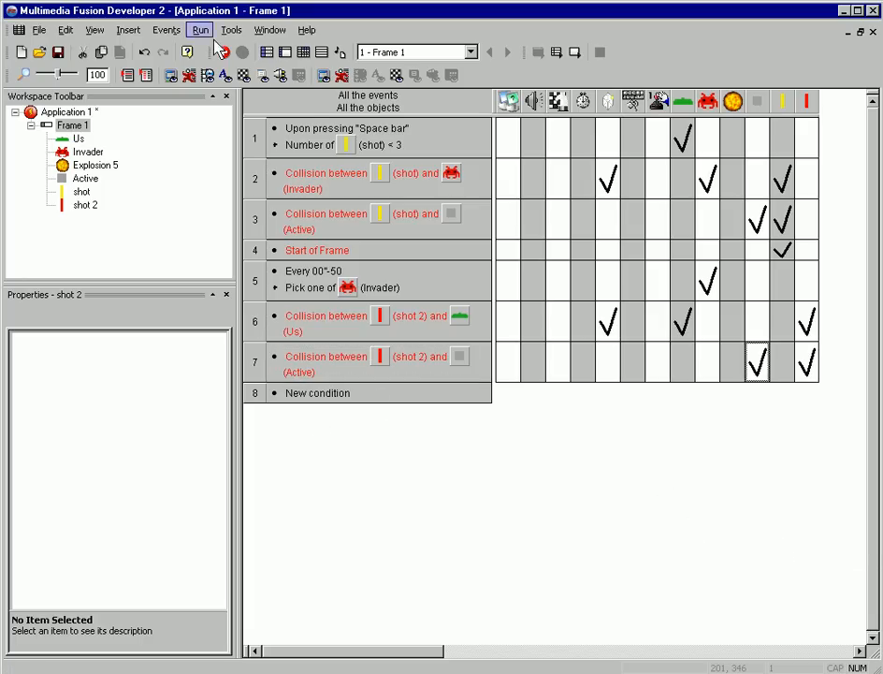
click(199, 29)
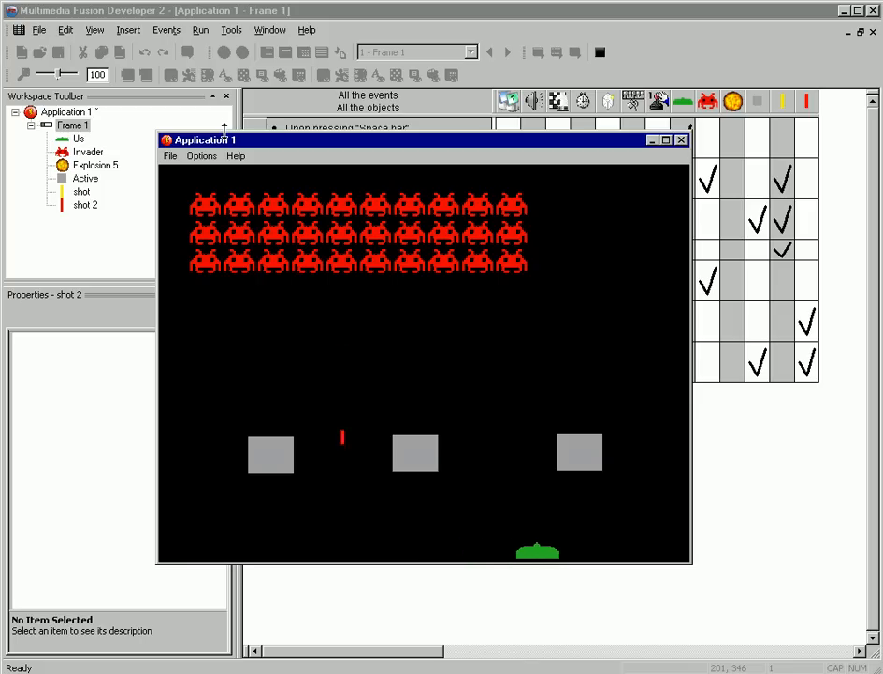